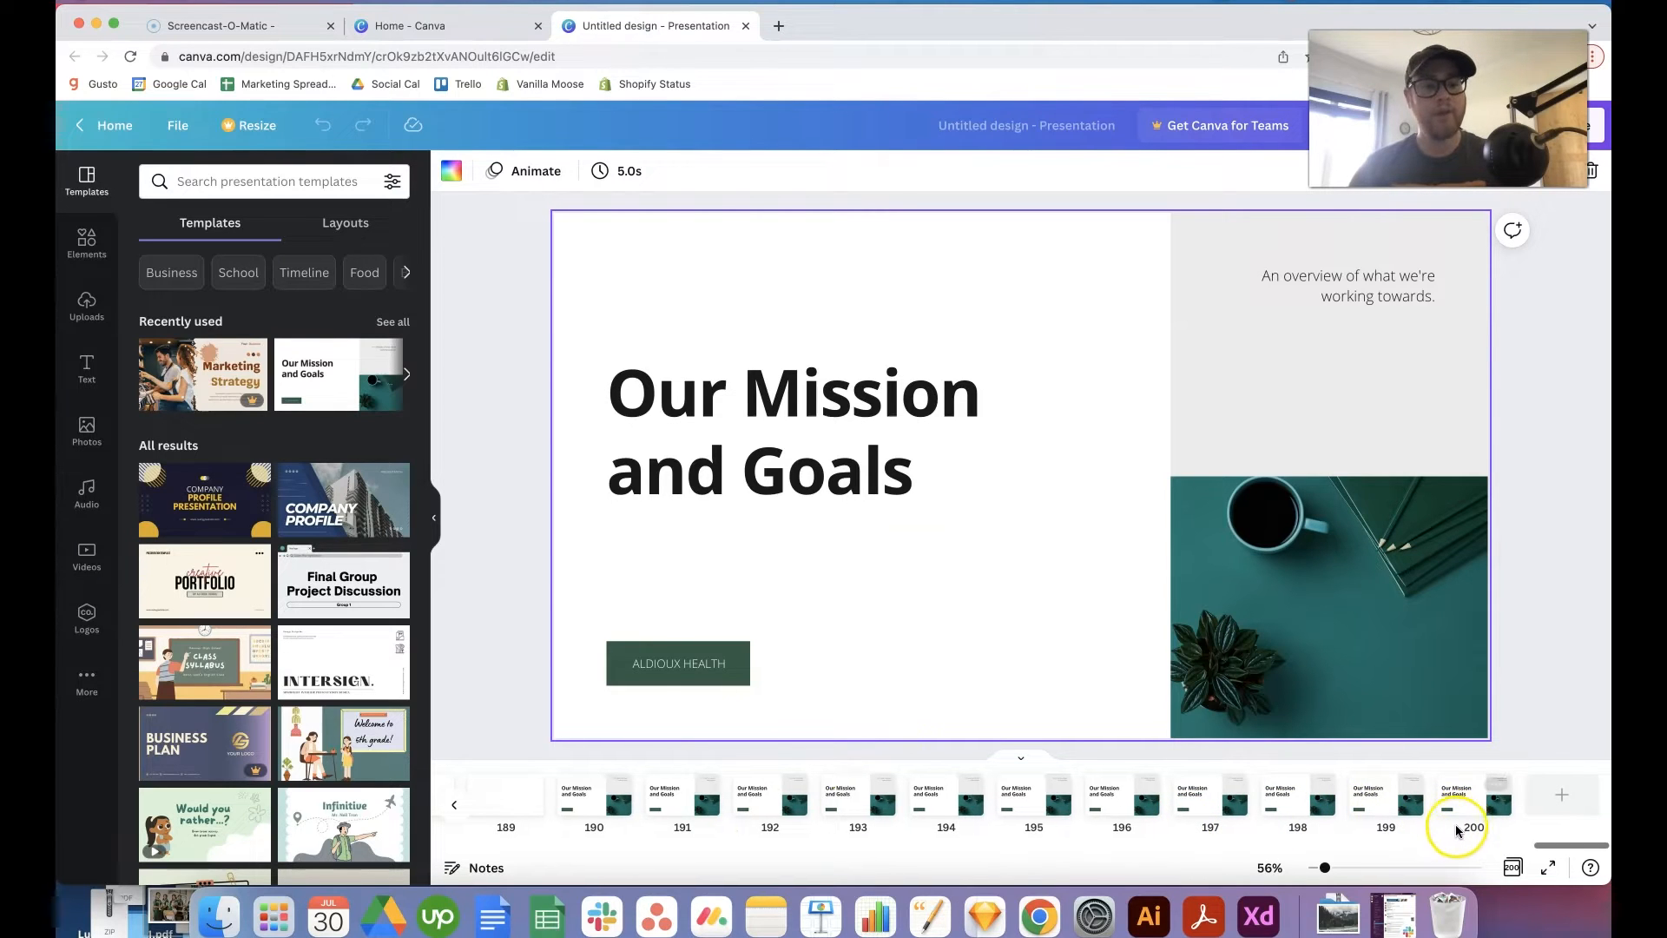
# Step: Try adding a slide after the last one, slide 200, hitting Canva's slide cap
pyautogui.click(1474, 797)
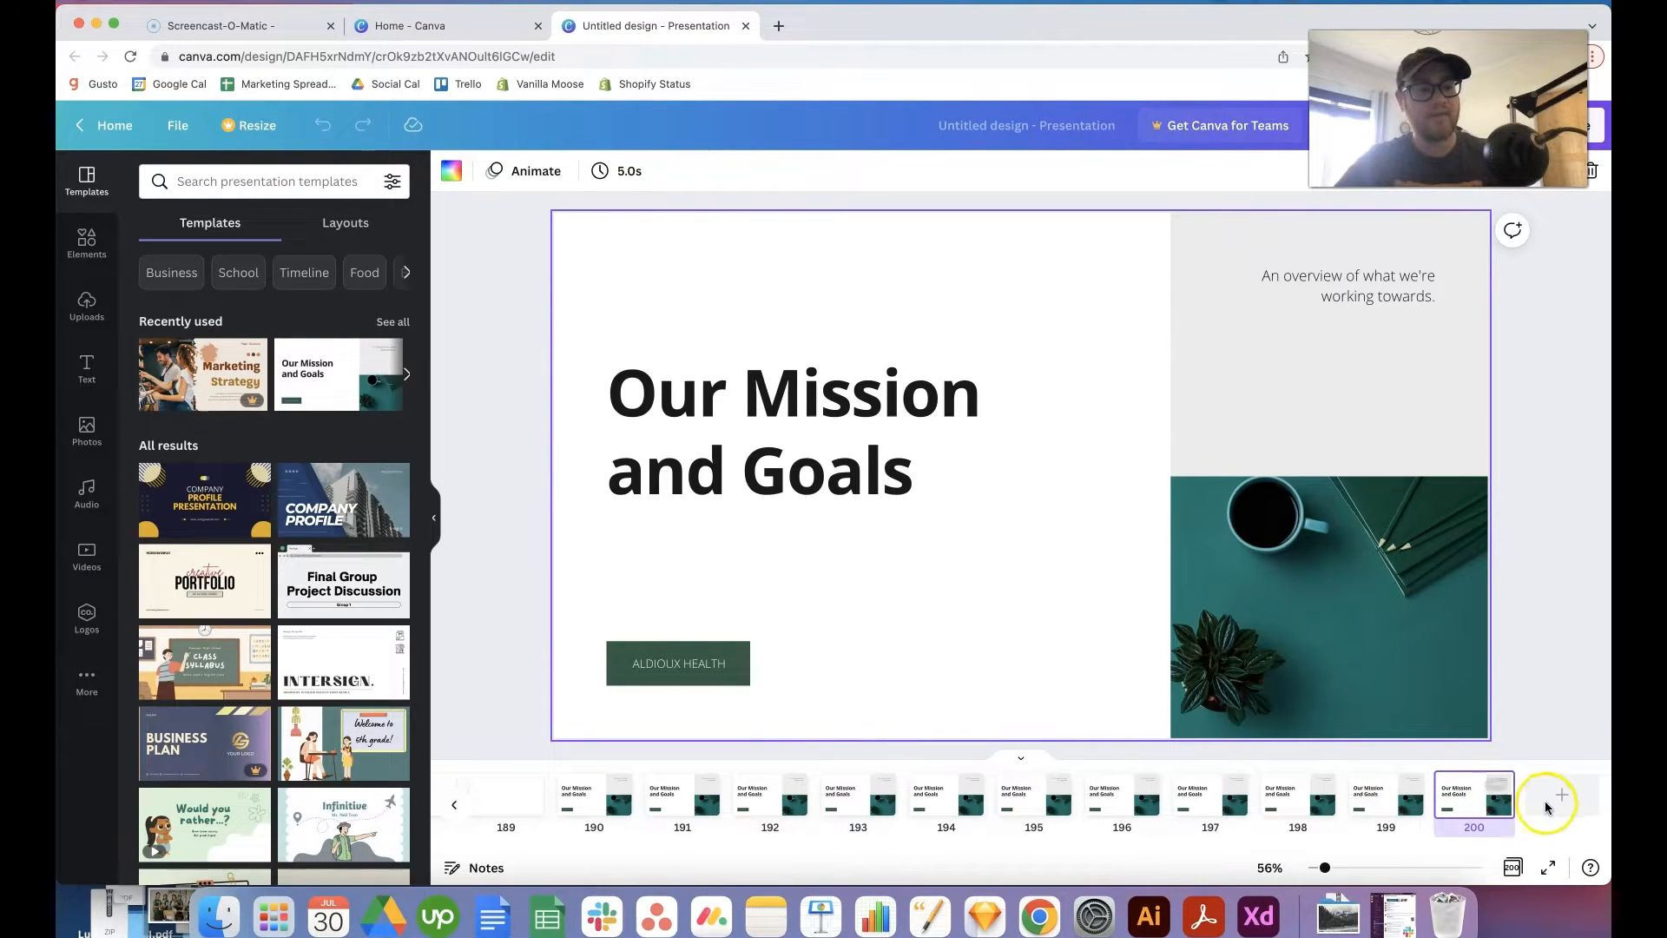
pyautogui.click(1559, 795)
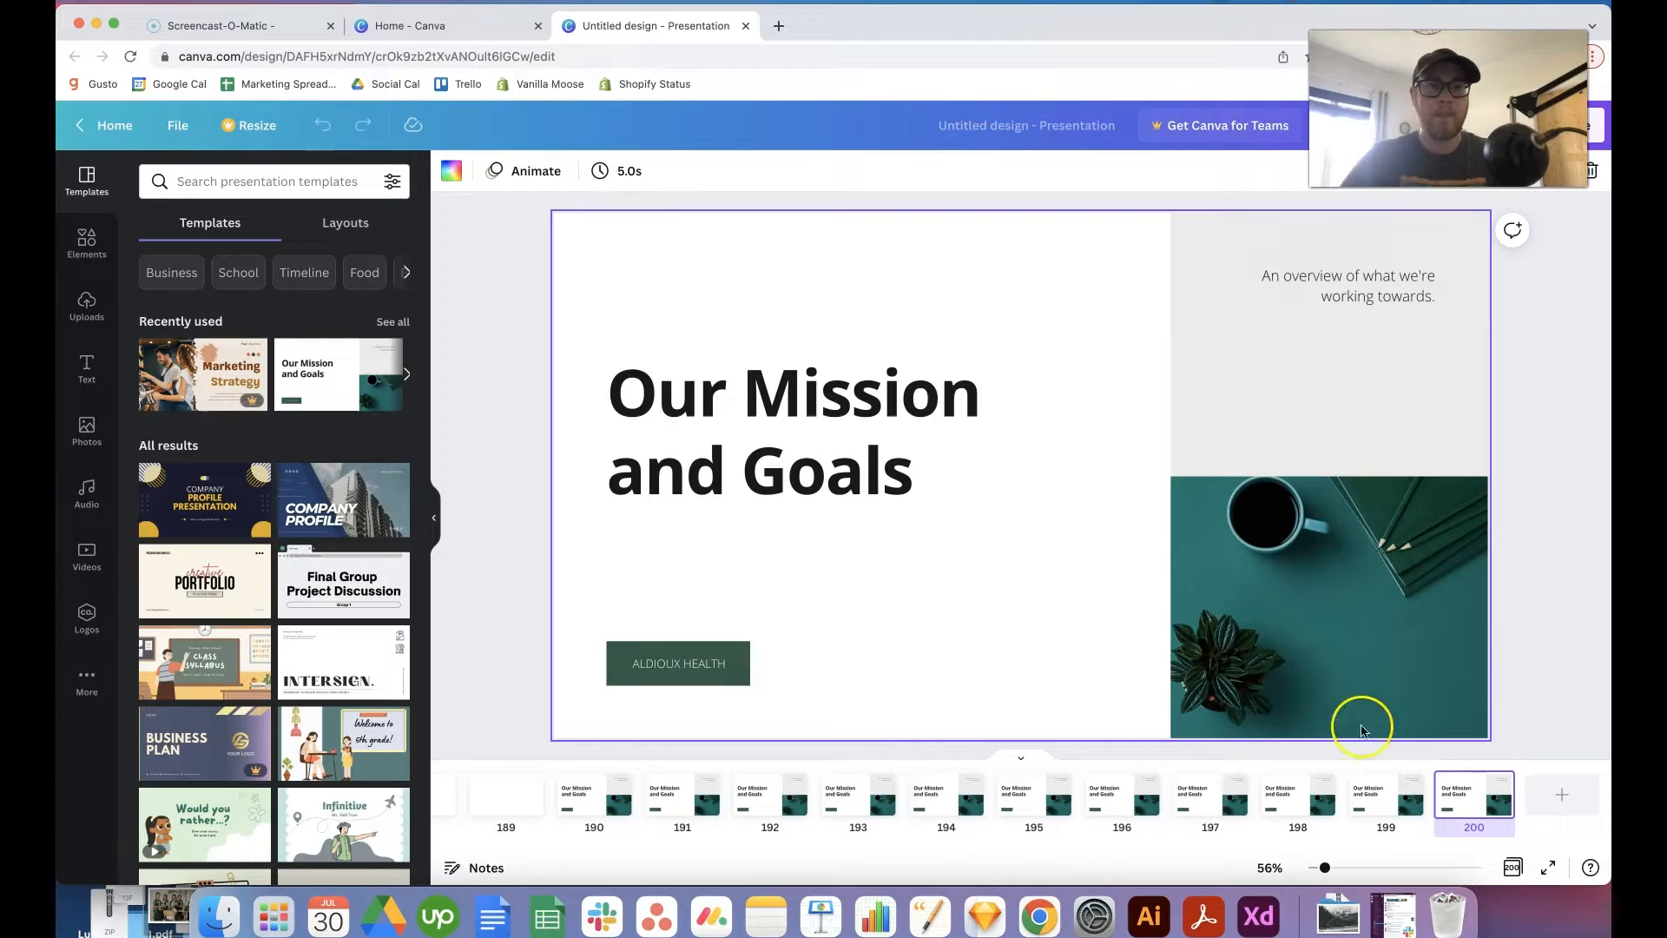
pyautogui.moveTo(451, 125)
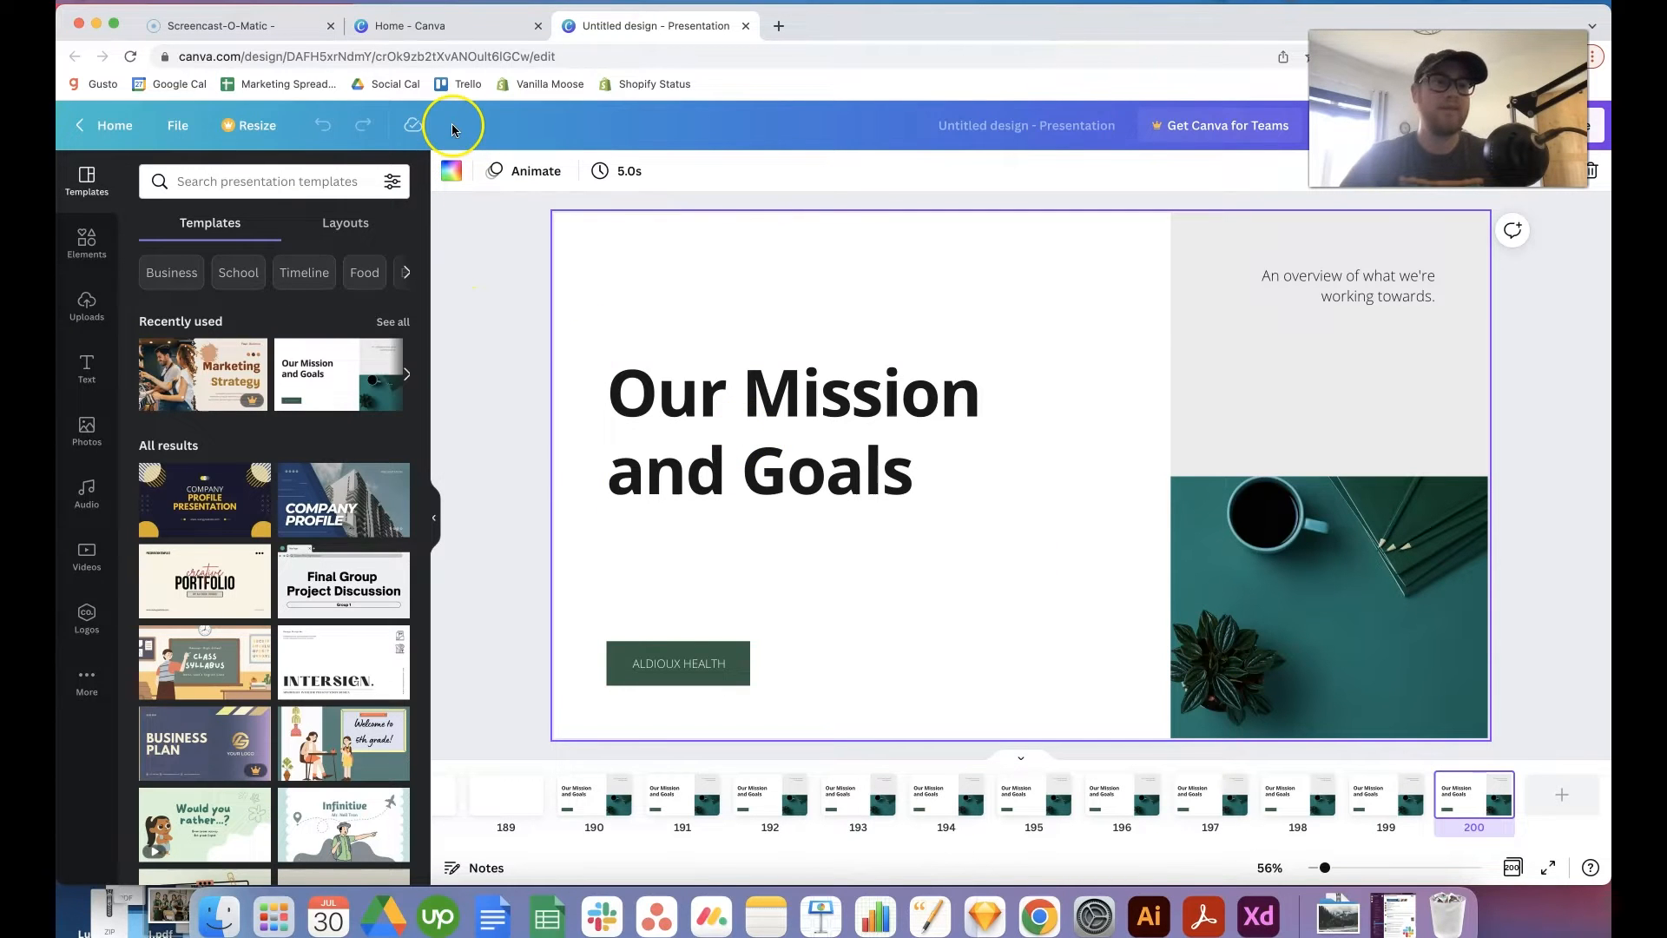
# Step: Browse down the Canva home page to find the presentation again
pyautogui.click(447, 25)
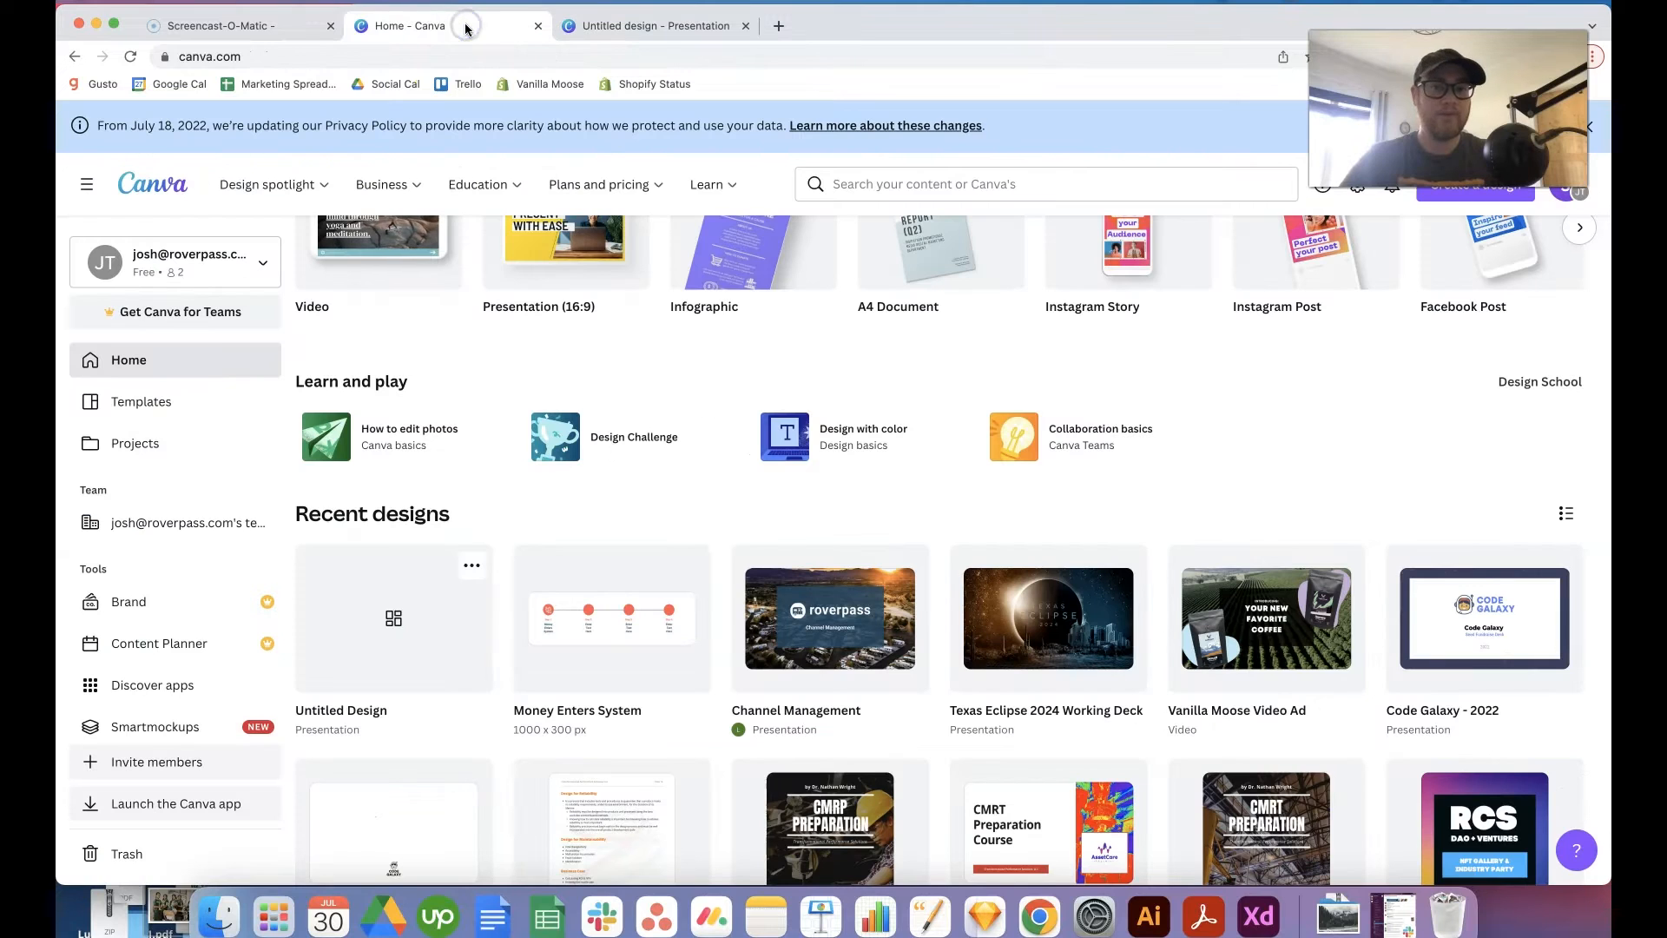
pyautogui.scroll(-3)
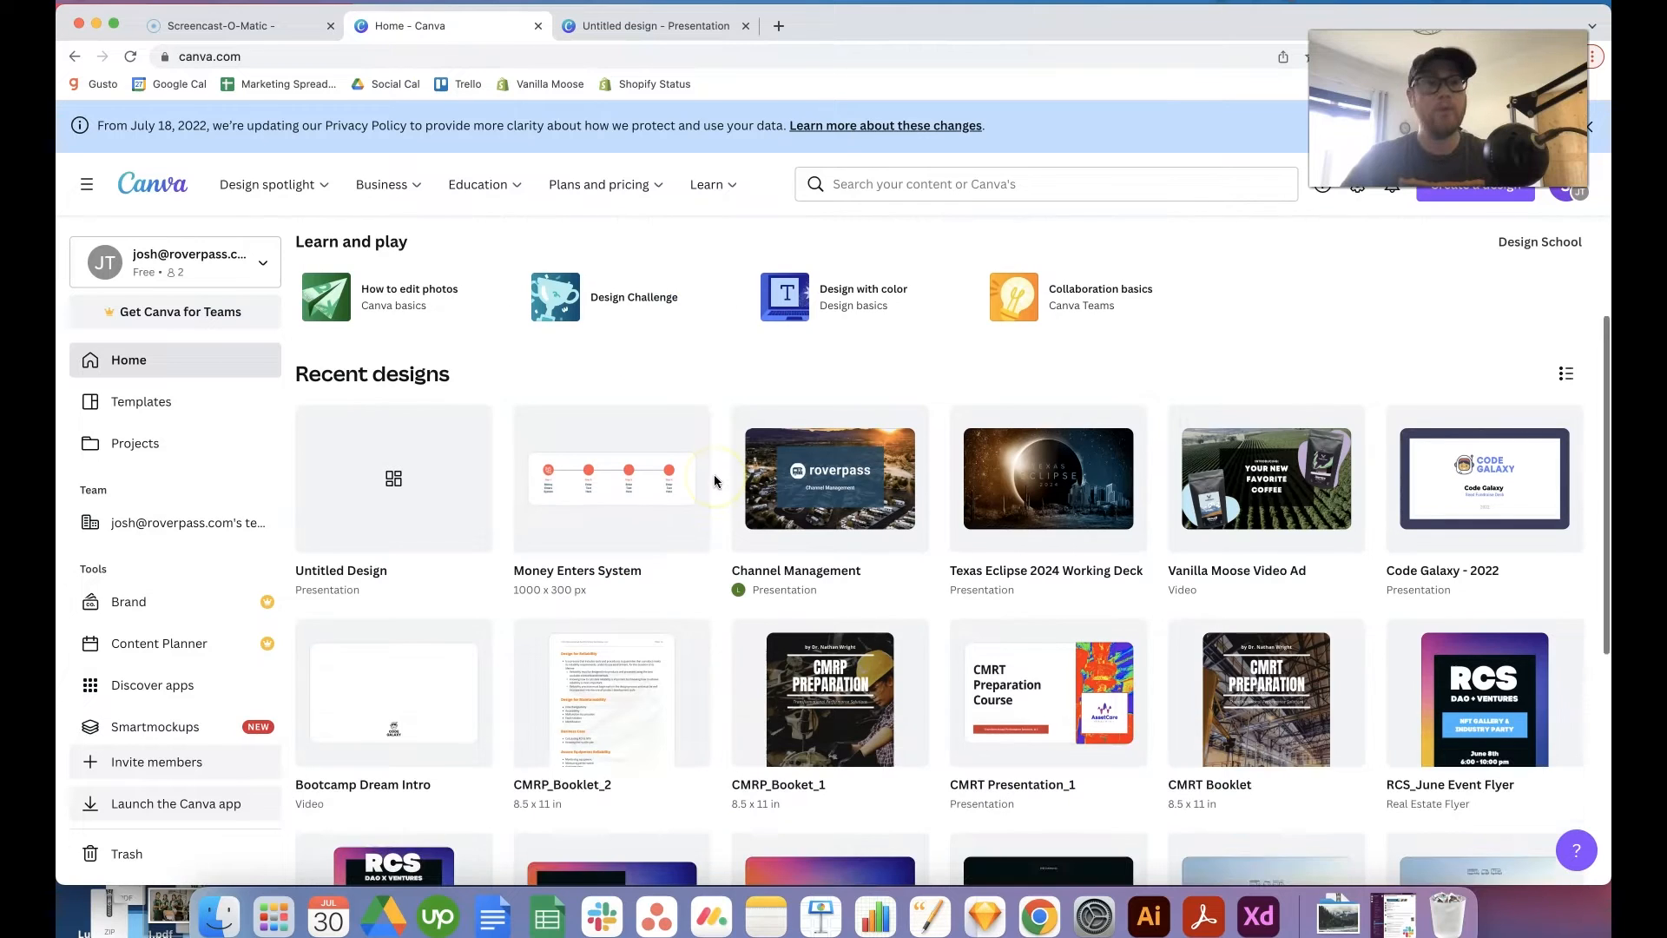
pyautogui.scroll(-3)
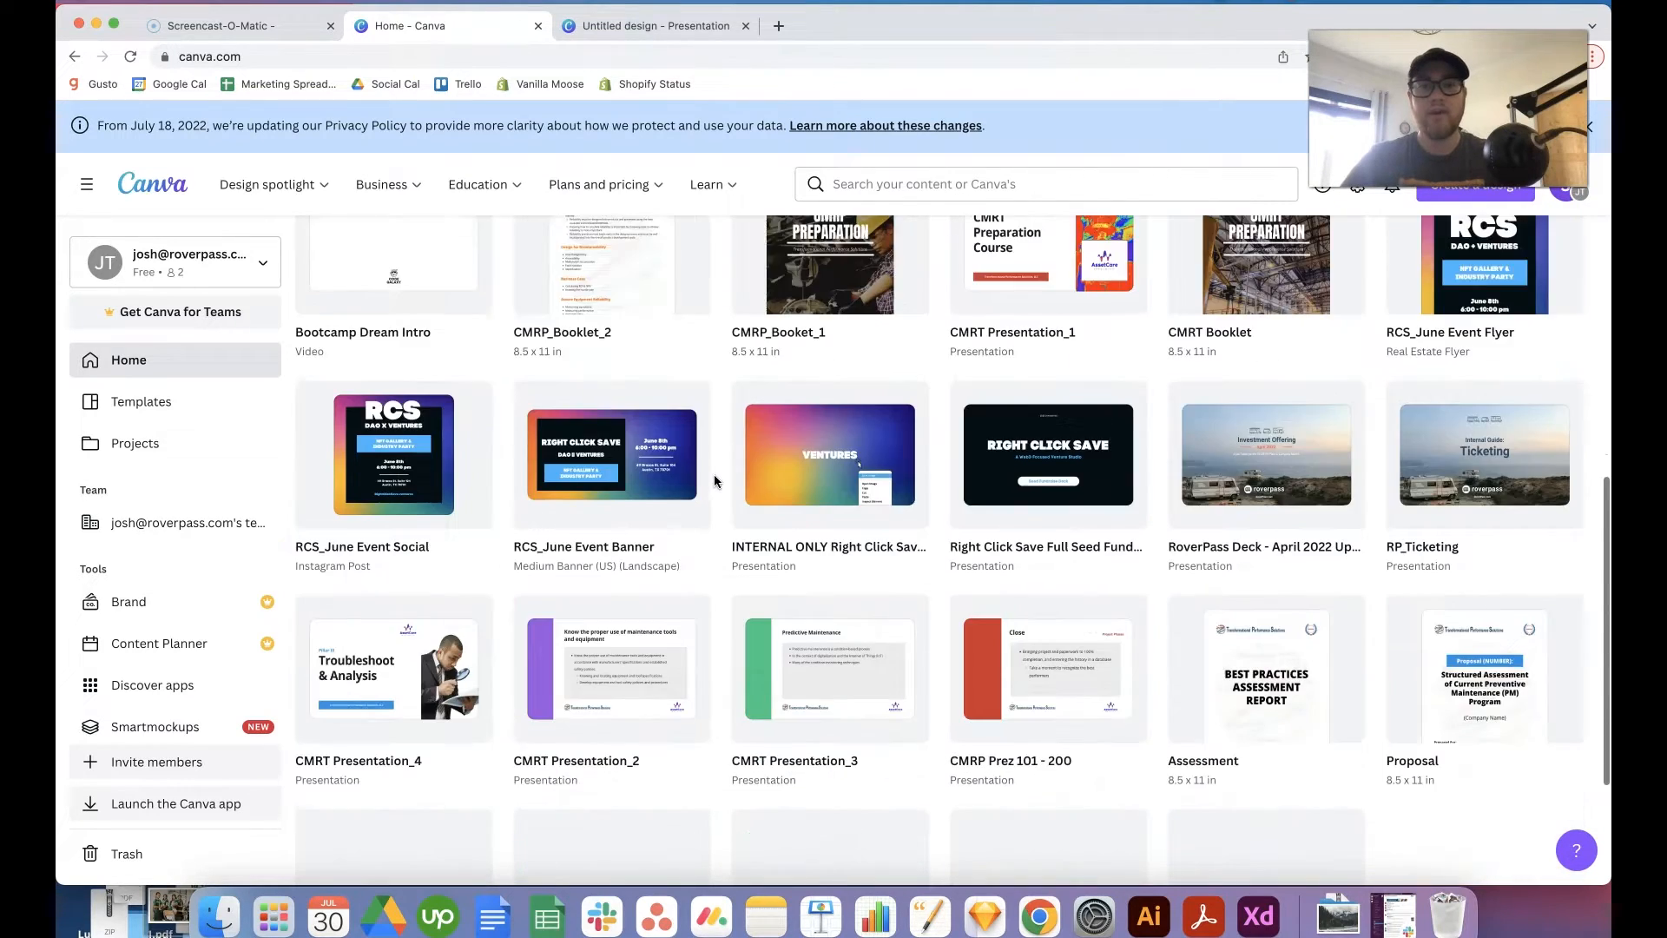
pyautogui.scroll(-3)
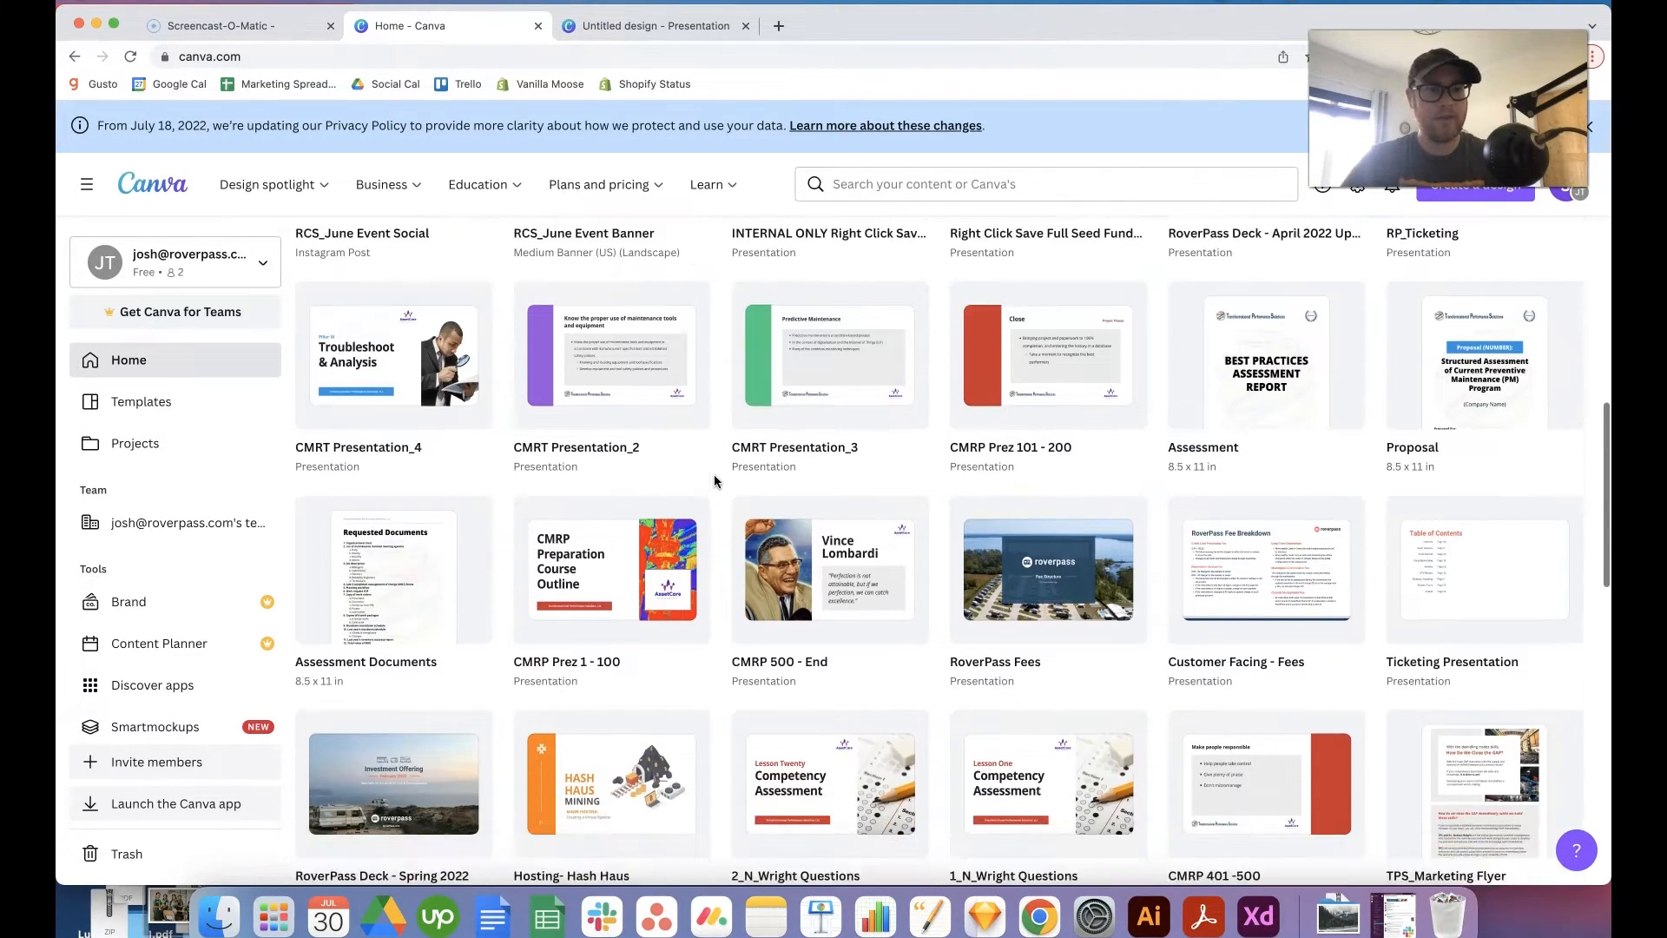
pyautogui.scroll(-3)
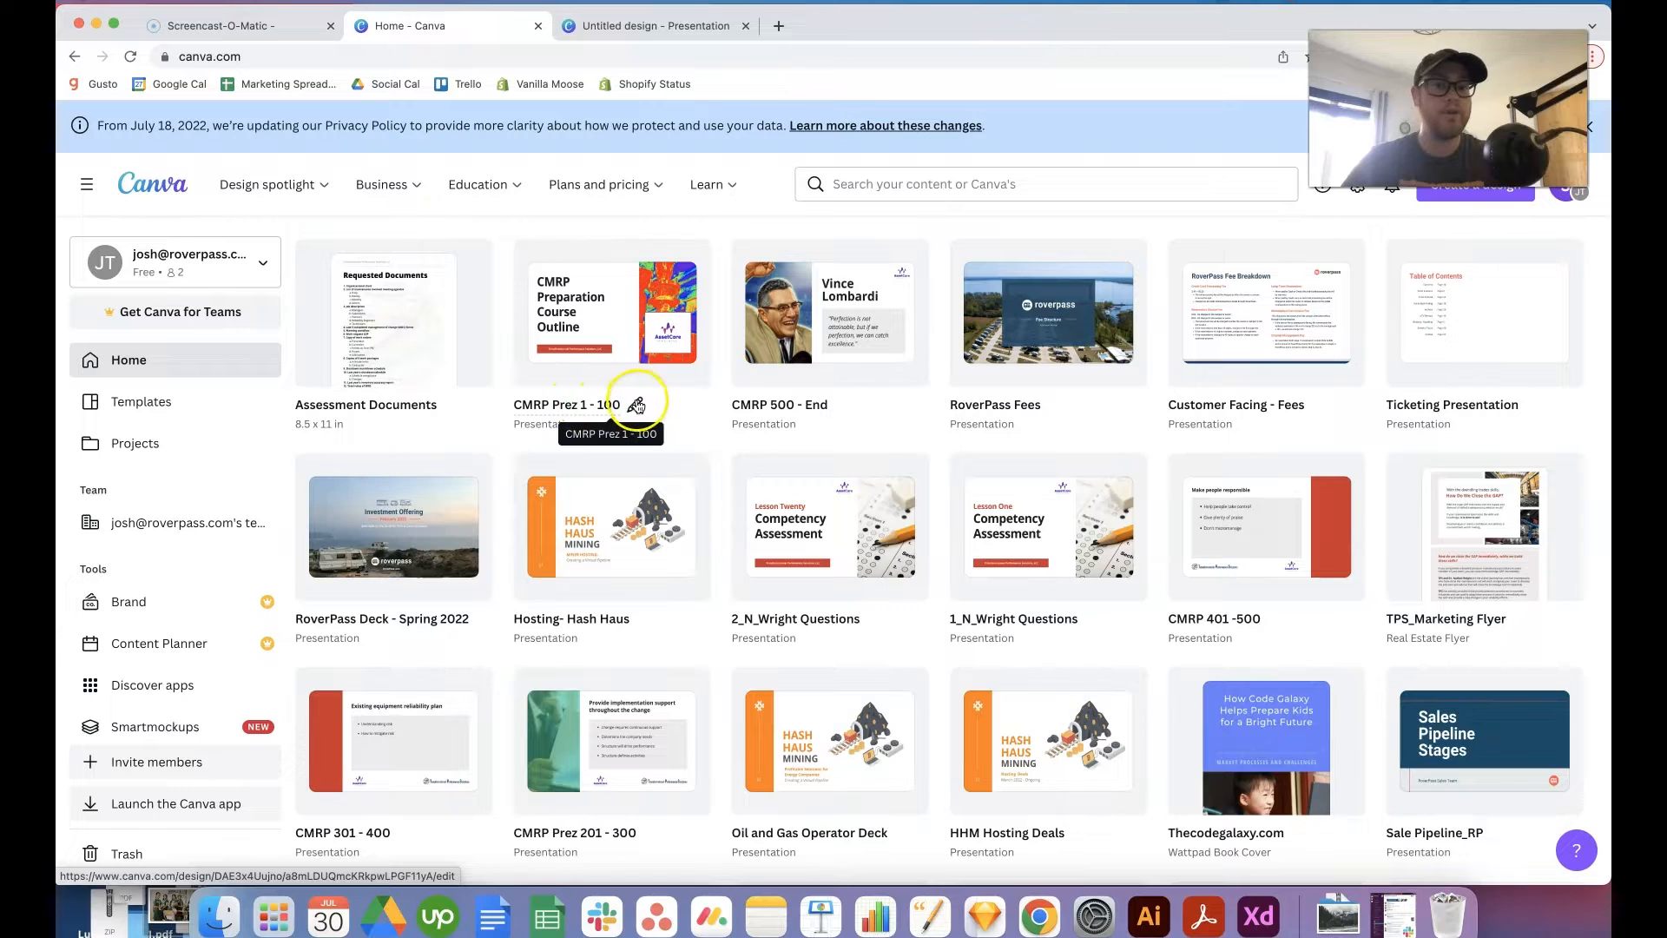
pyautogui.scroll(-3)
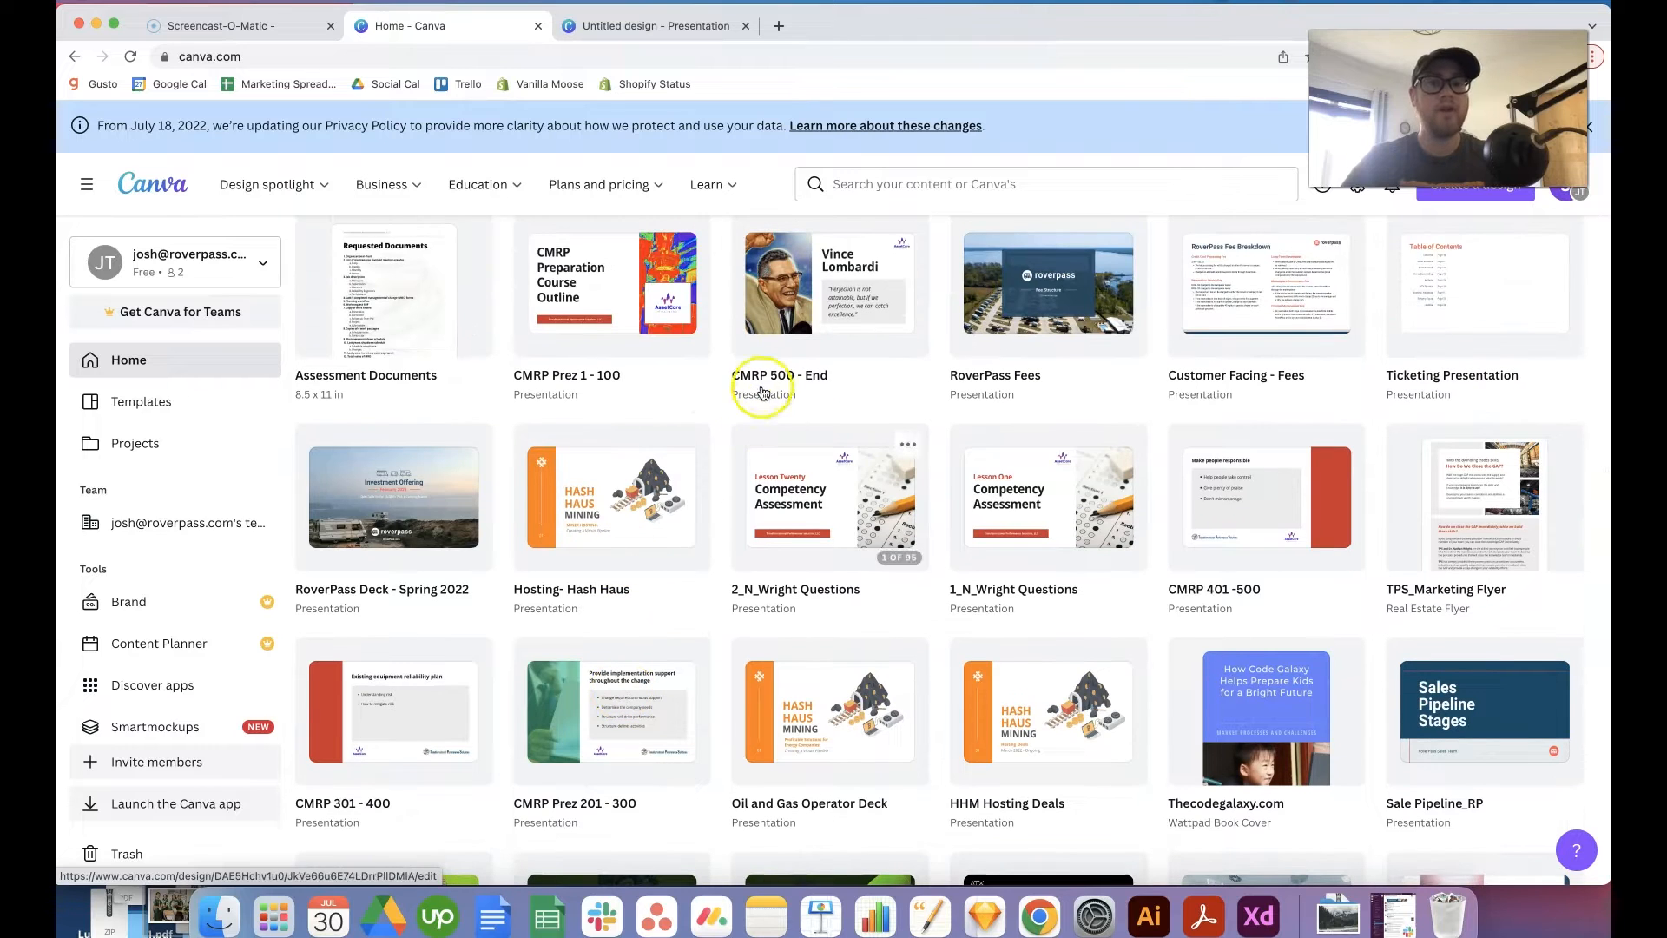
pyautogui.moveTo(836, 379)
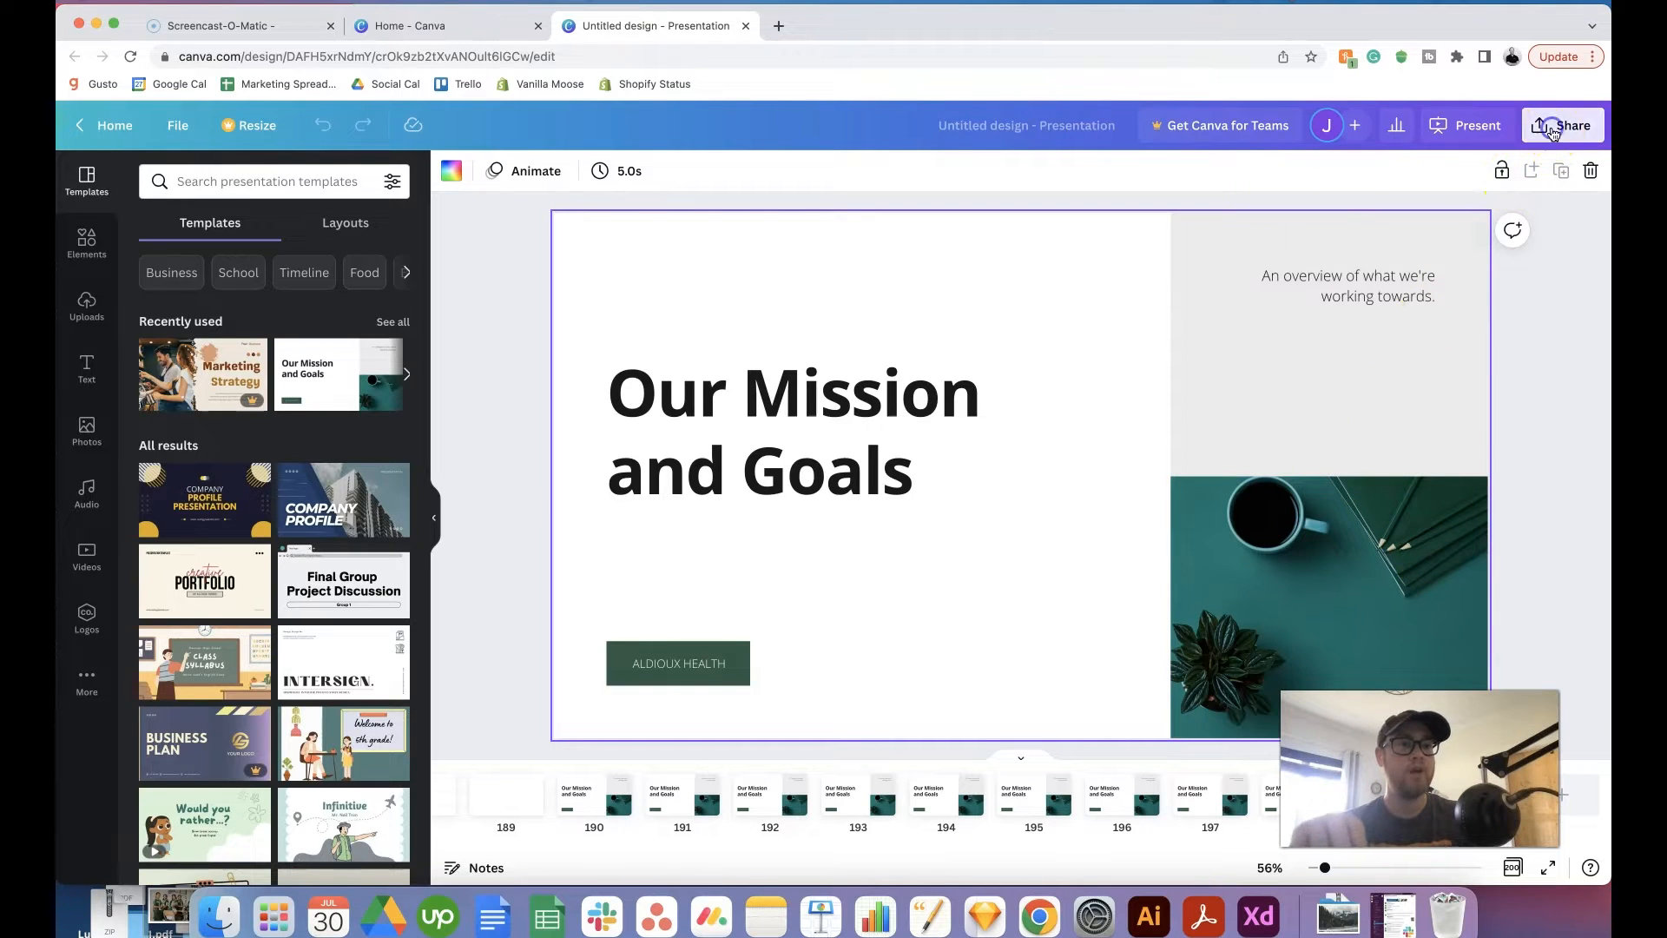
# Step: Review the download file types, keep PDF Standard, and return to the full All options sharing list
pyautogui.click(1561, 125)
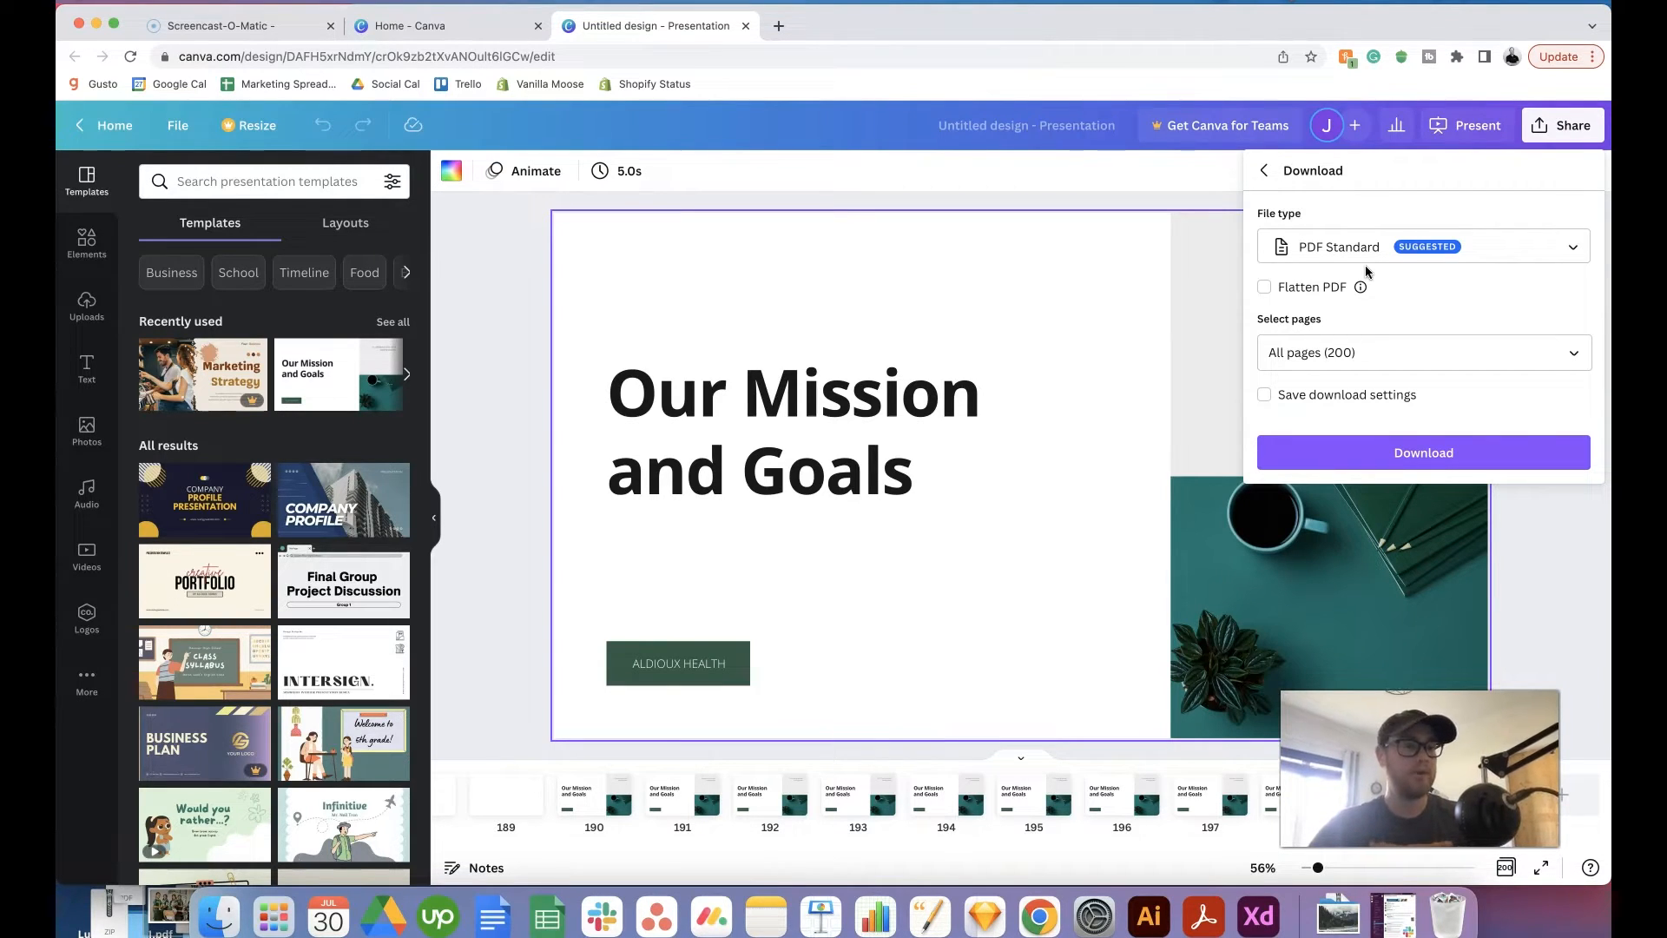
pyautogui.click(1422, 245)
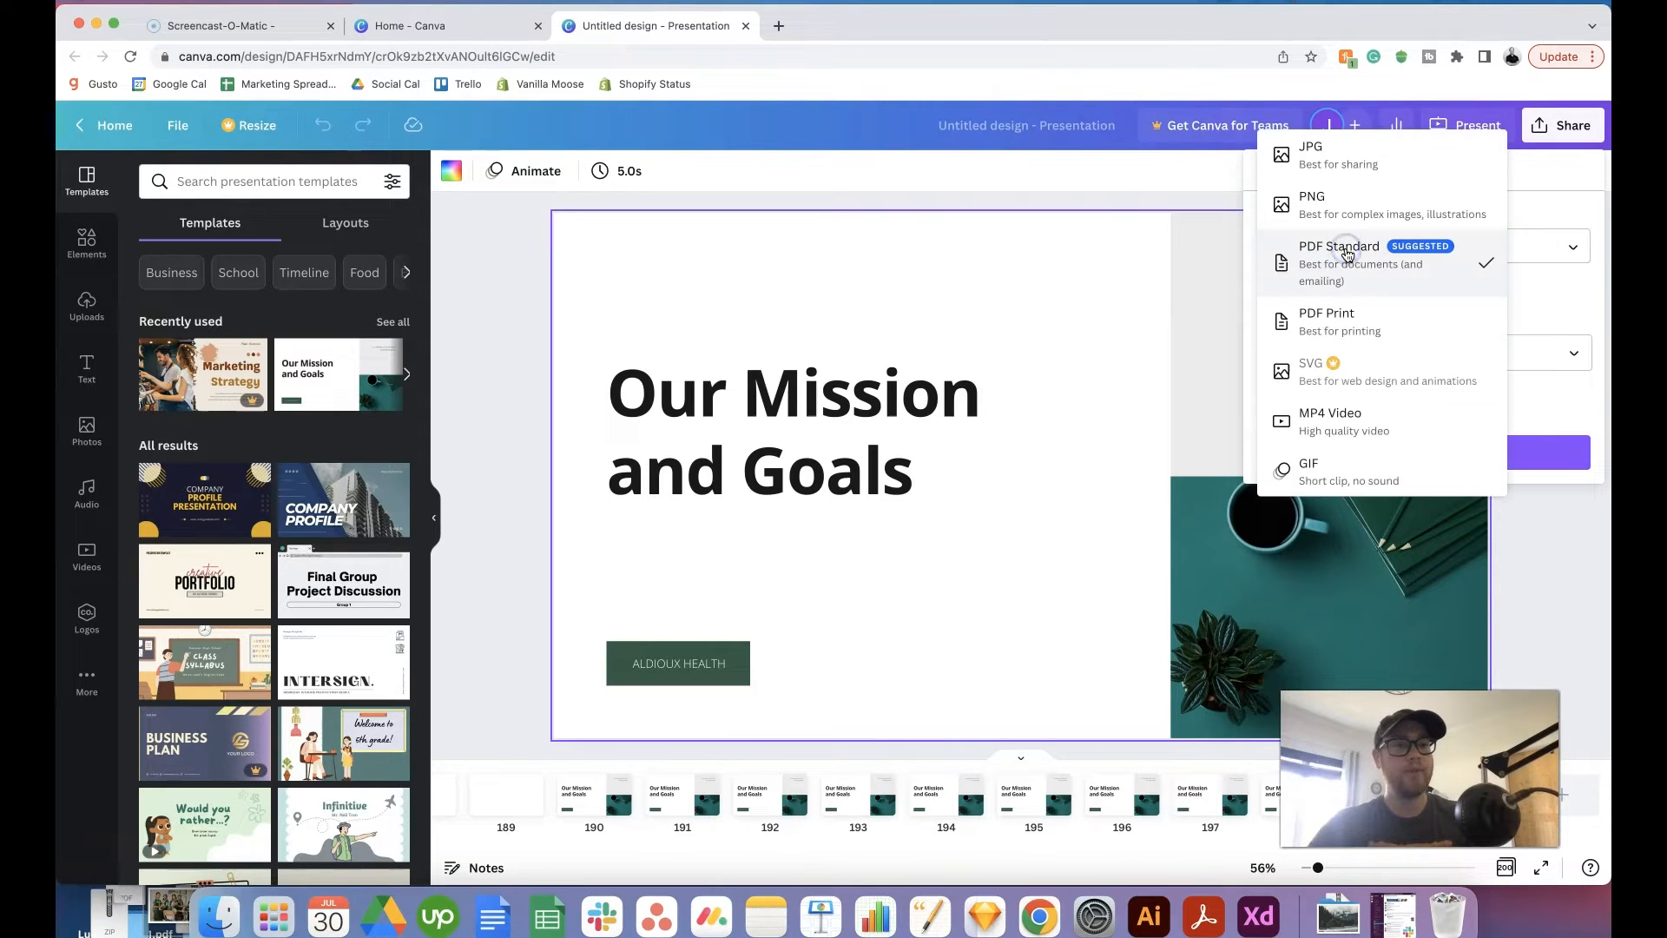
pyautogui.click(1337, 262)
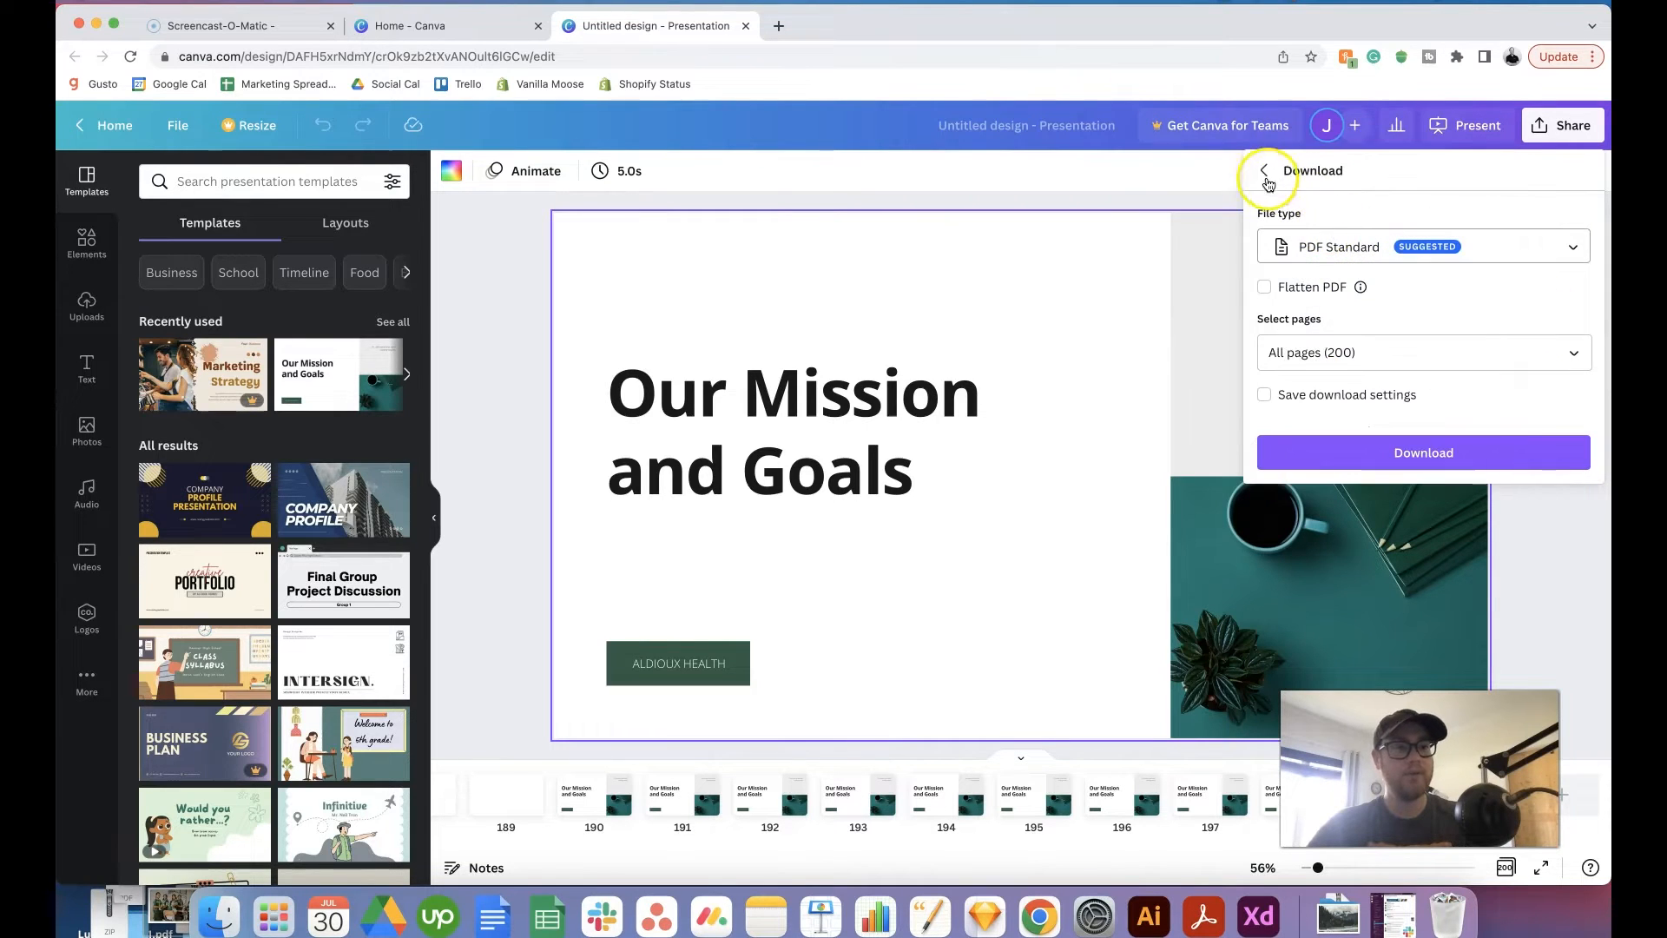
pyautogui.click(1265, 180)
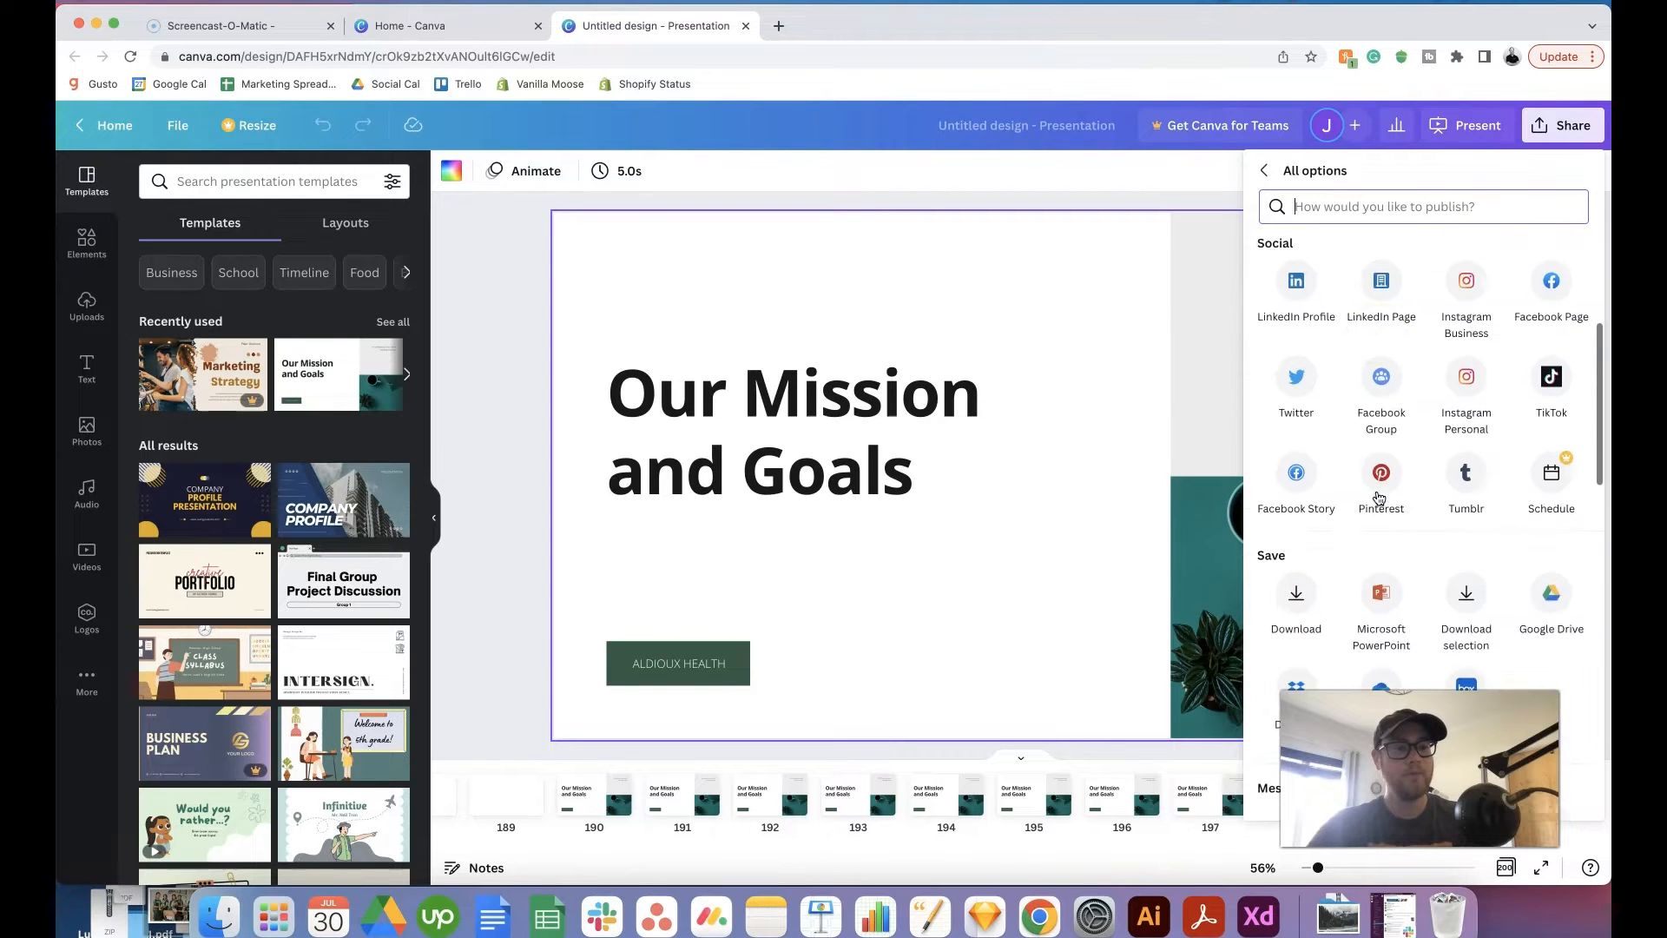
# Step: Scroll the All options panel down to the Save destinations like Dropbox, OneDrive and Box
pyautogui.scroll(-3)
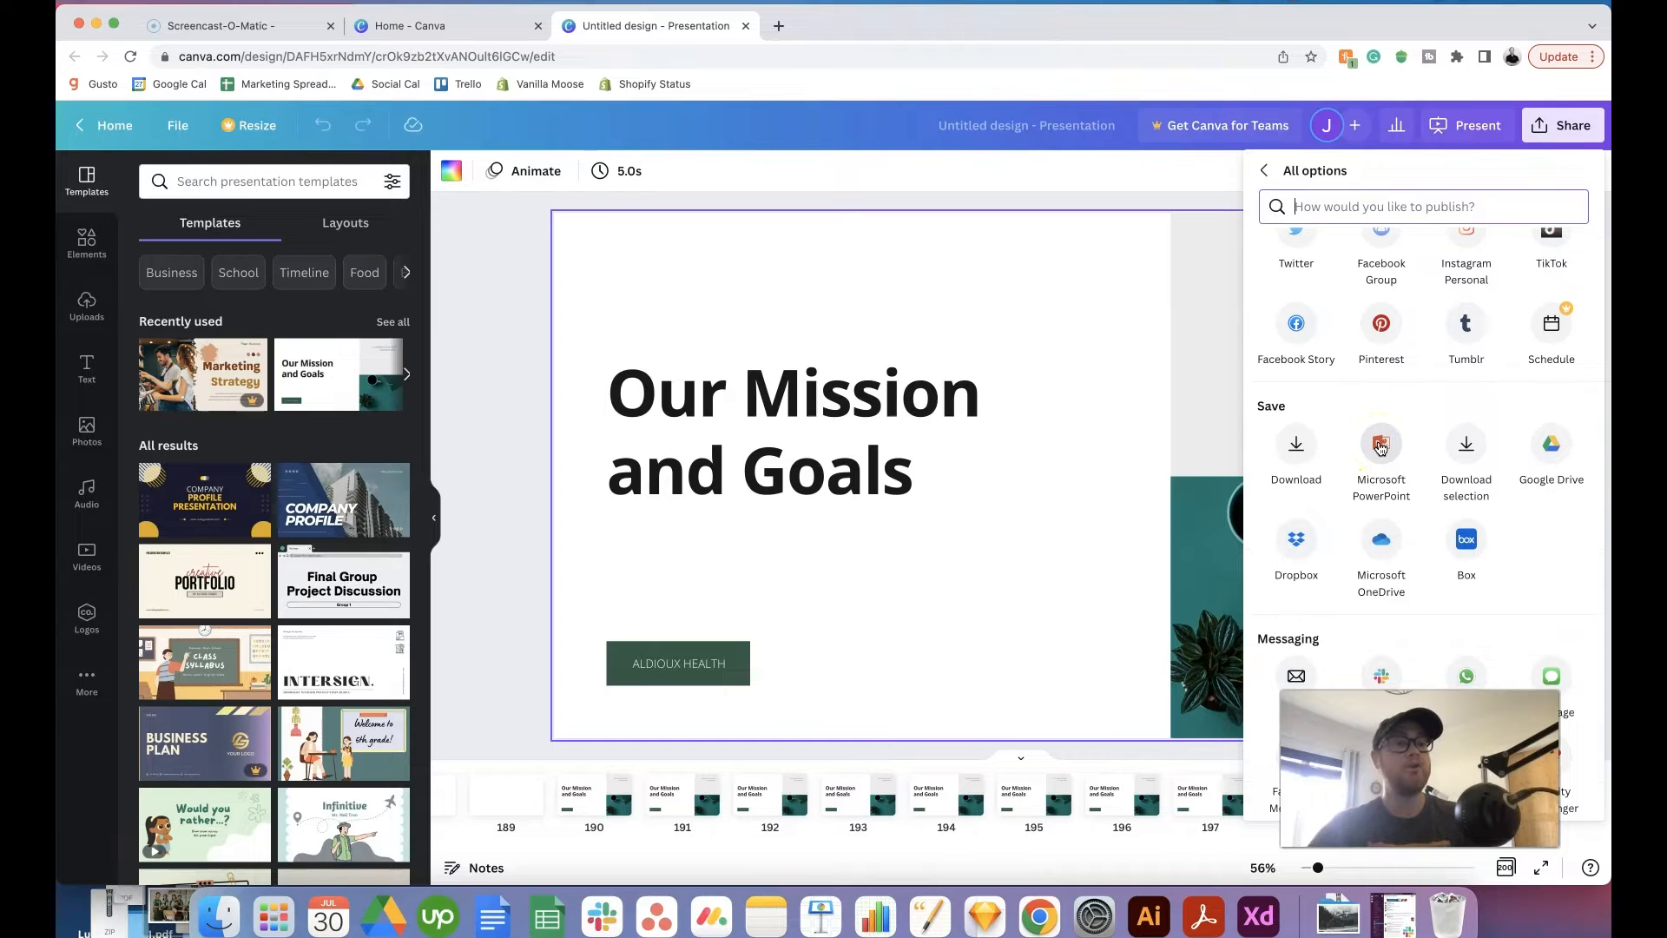
pyautogui.moveTo(1287, 420)
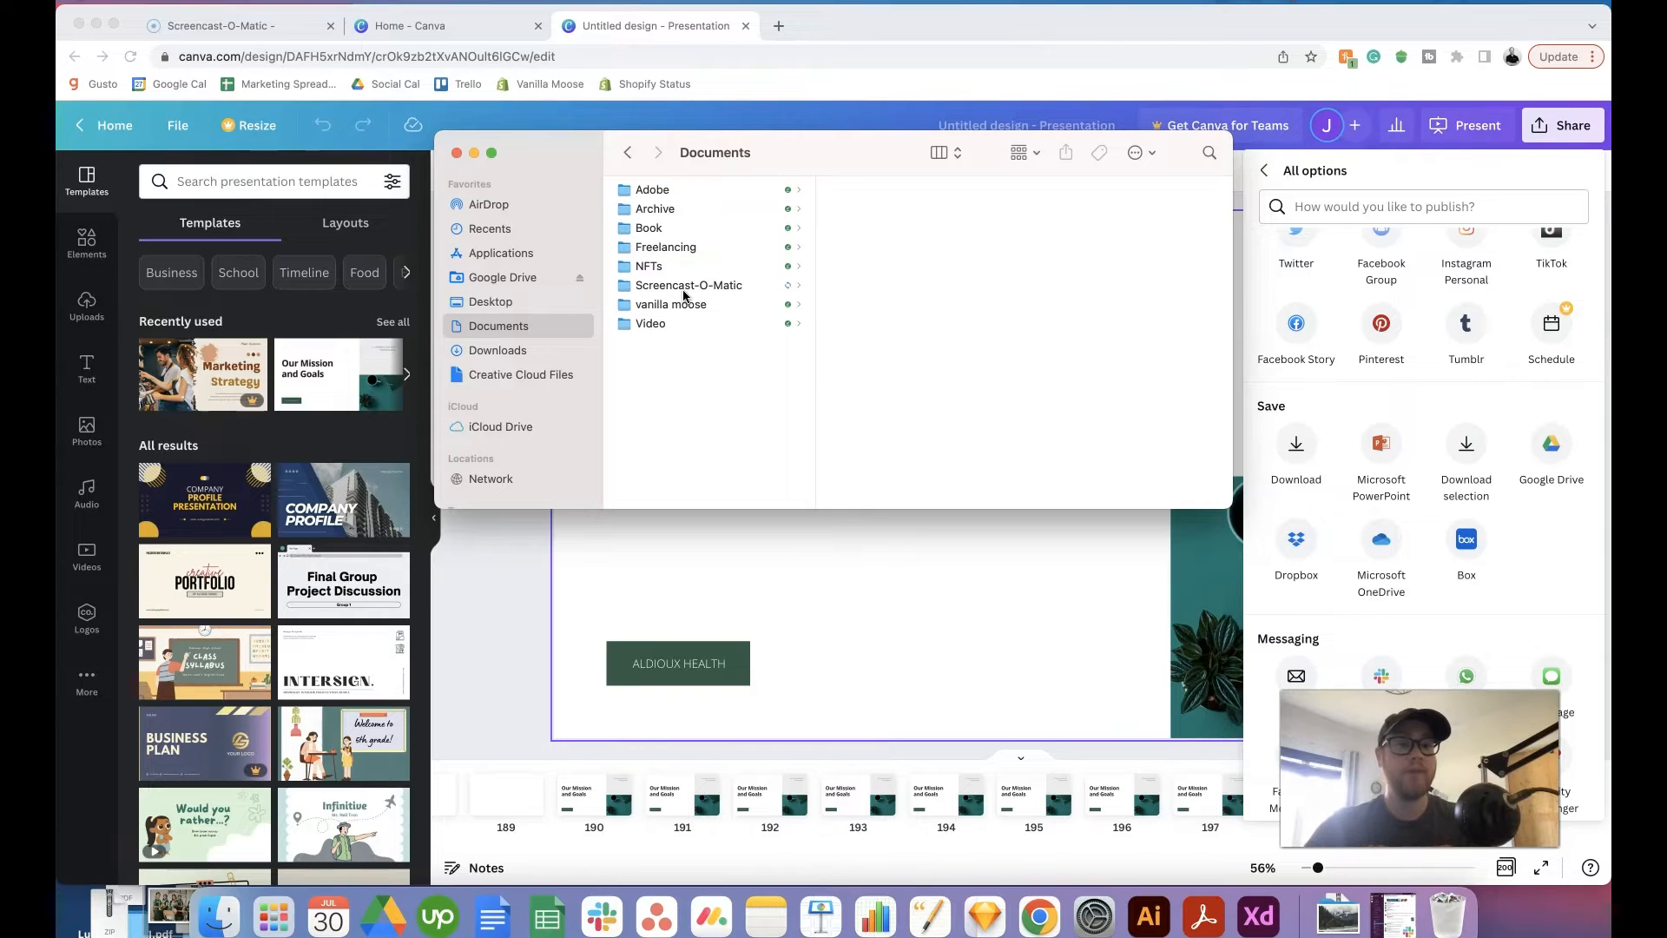
# Step: Select CMRT Presentation_1 through _4 in Google Drive's Prez folder and open all four in PowerPoint
pyautogui.click(500, 276)
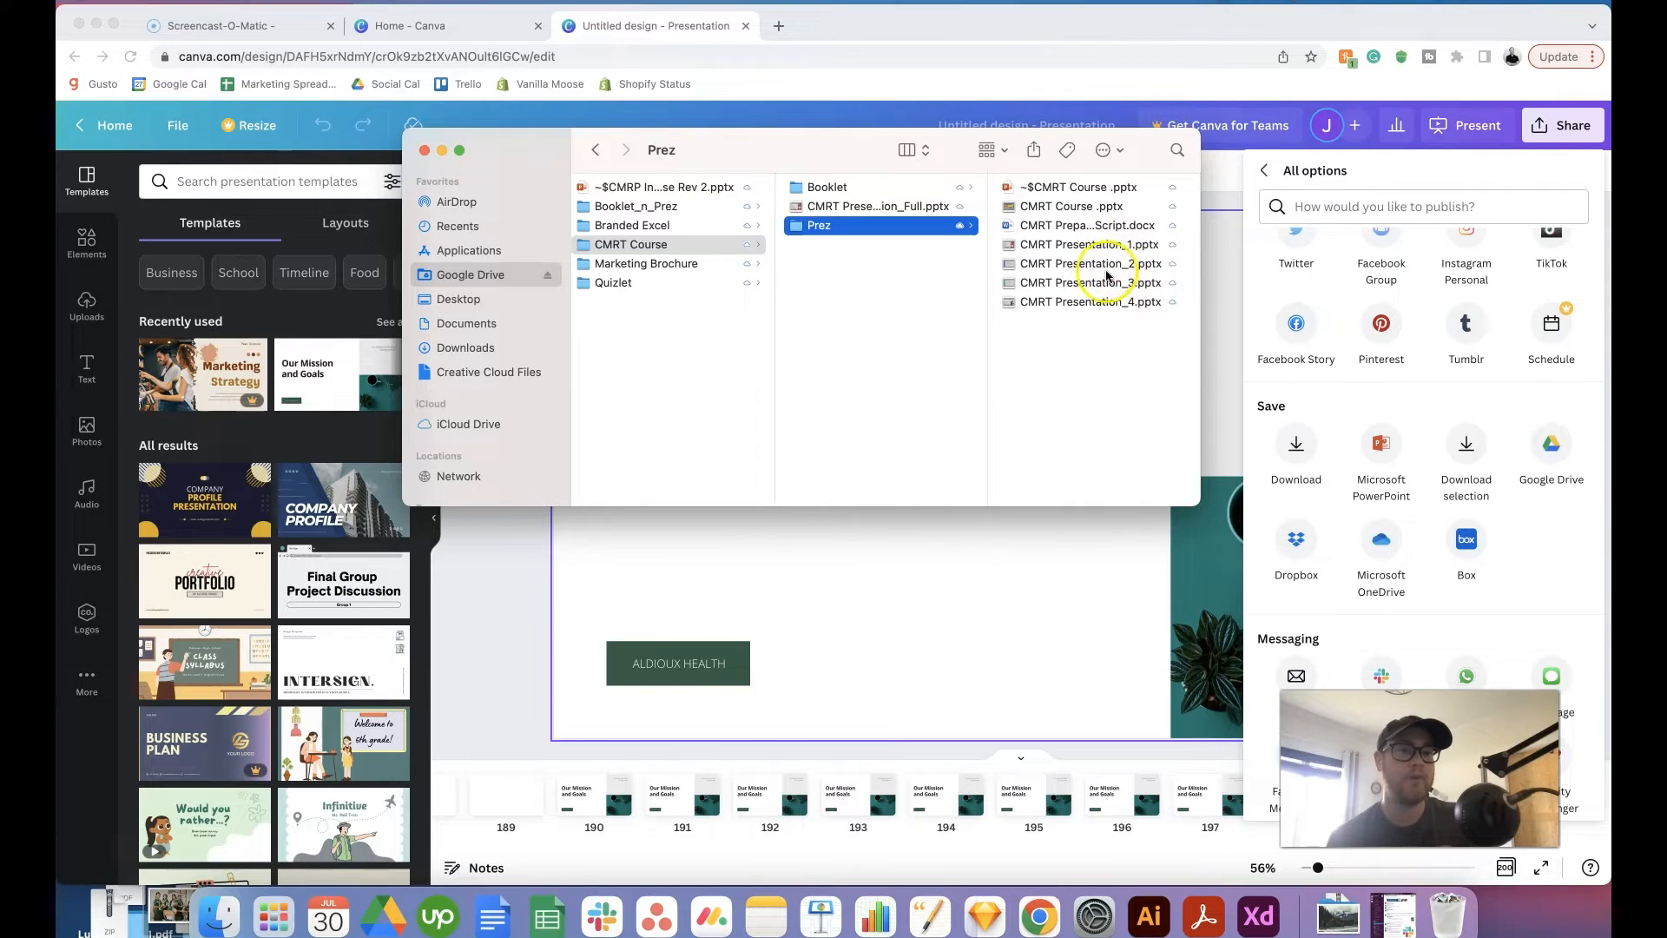
pyautogui.click(1089, 245)
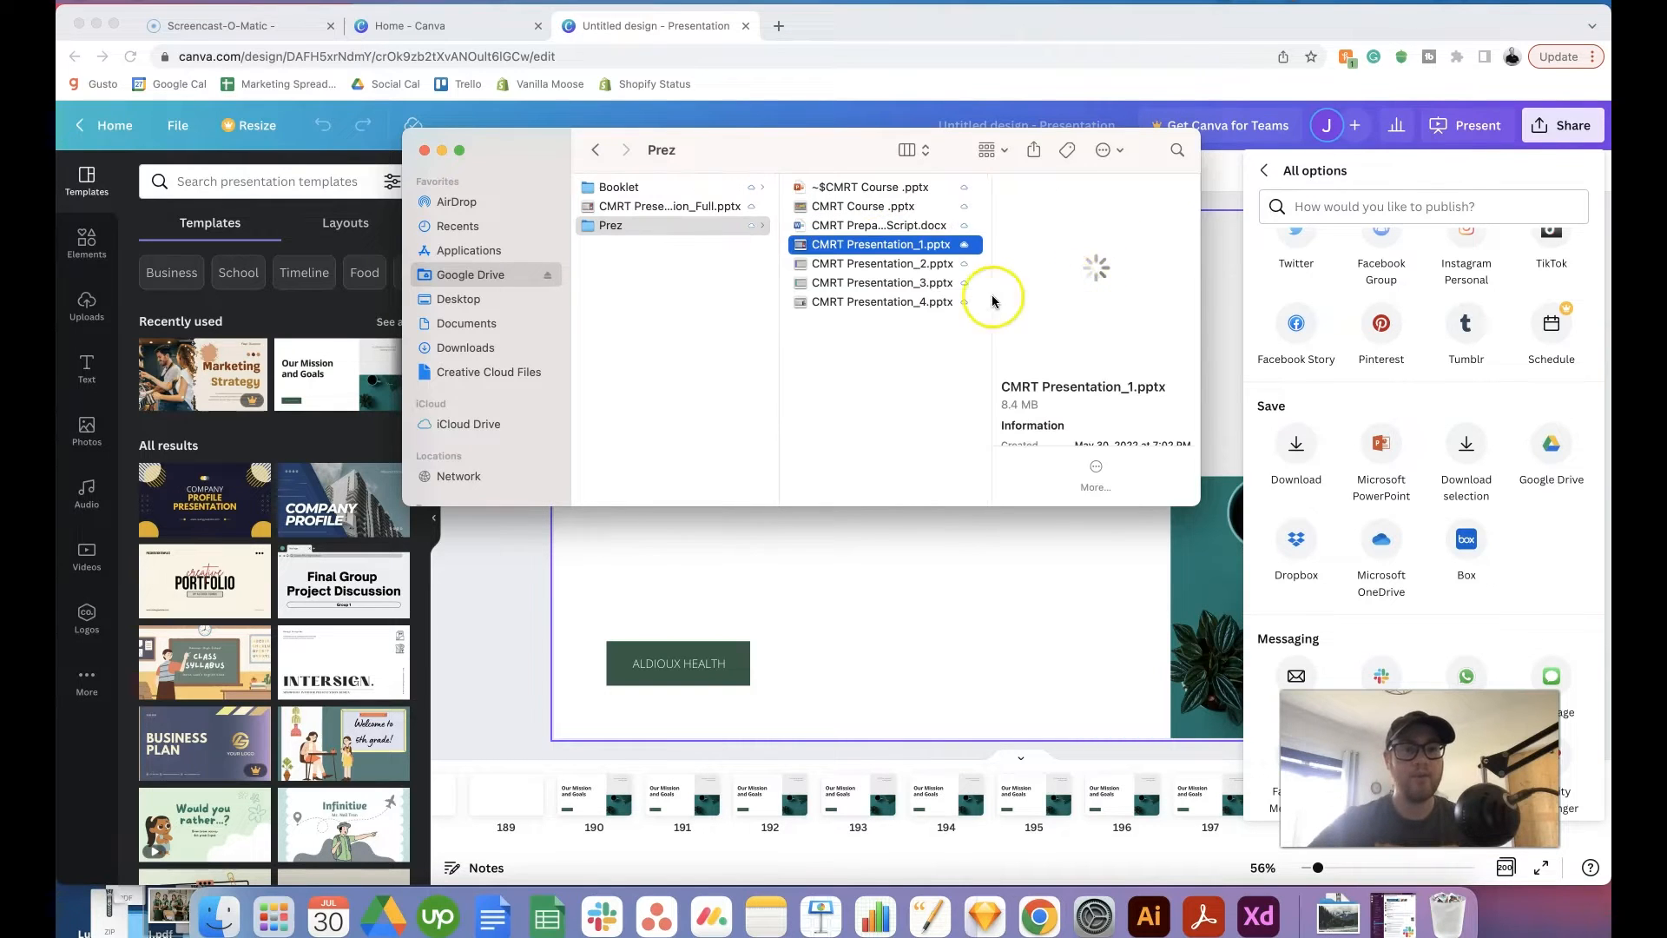
pyautogui.click(874, 300)
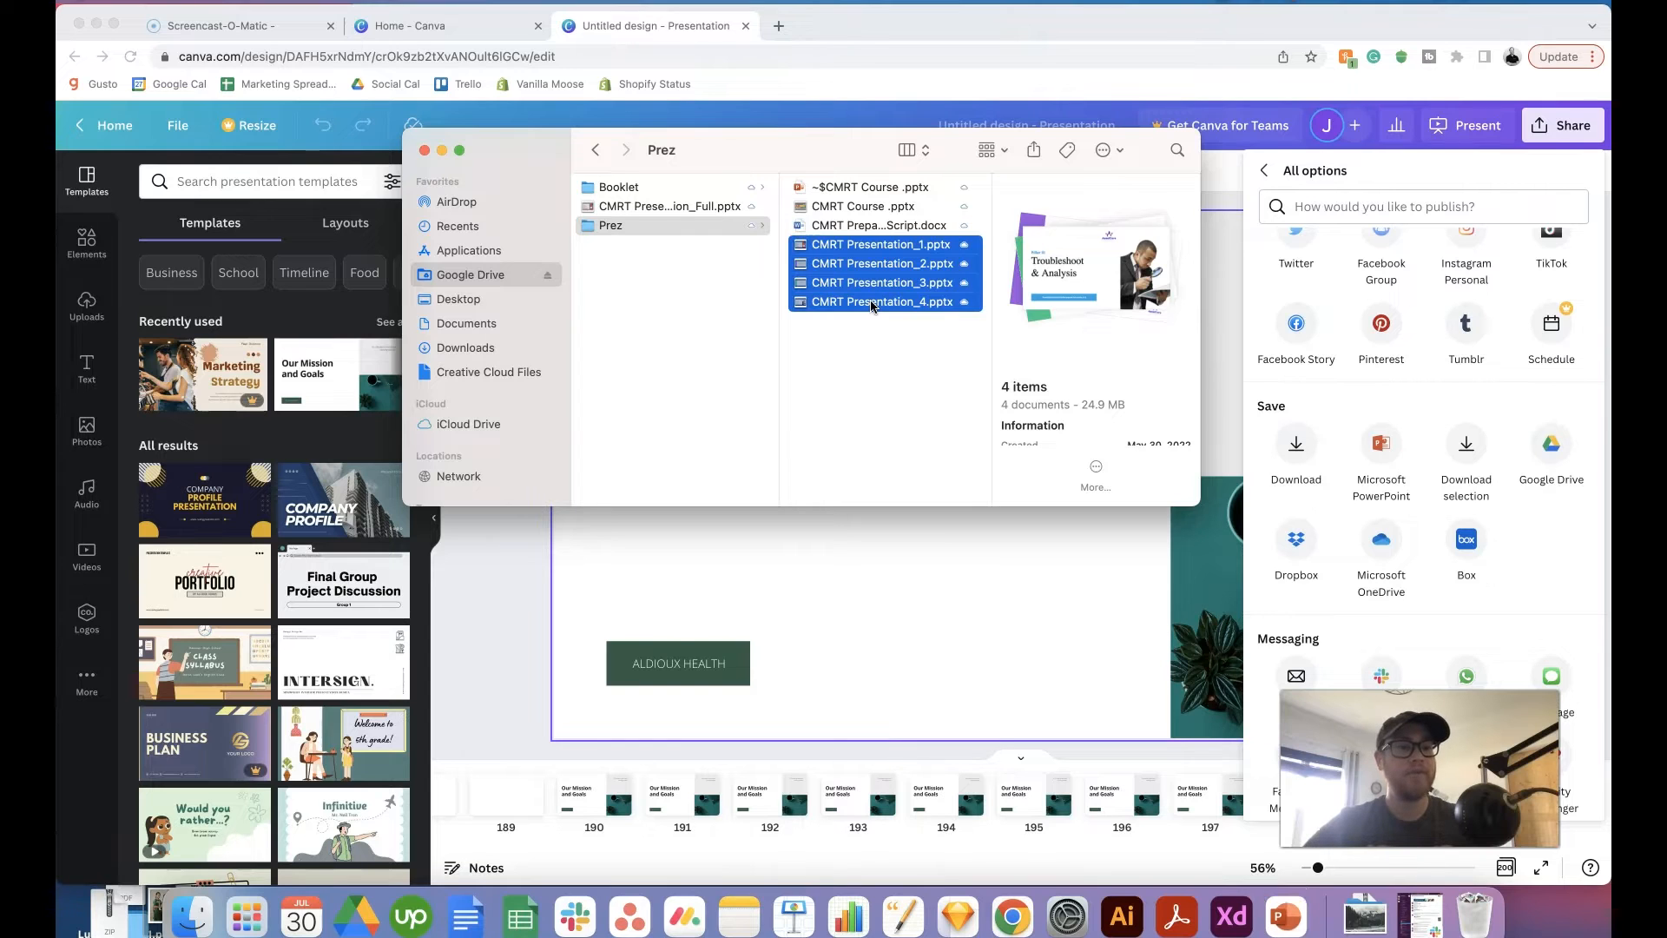
pyautogui.doubleClick(880, 262)
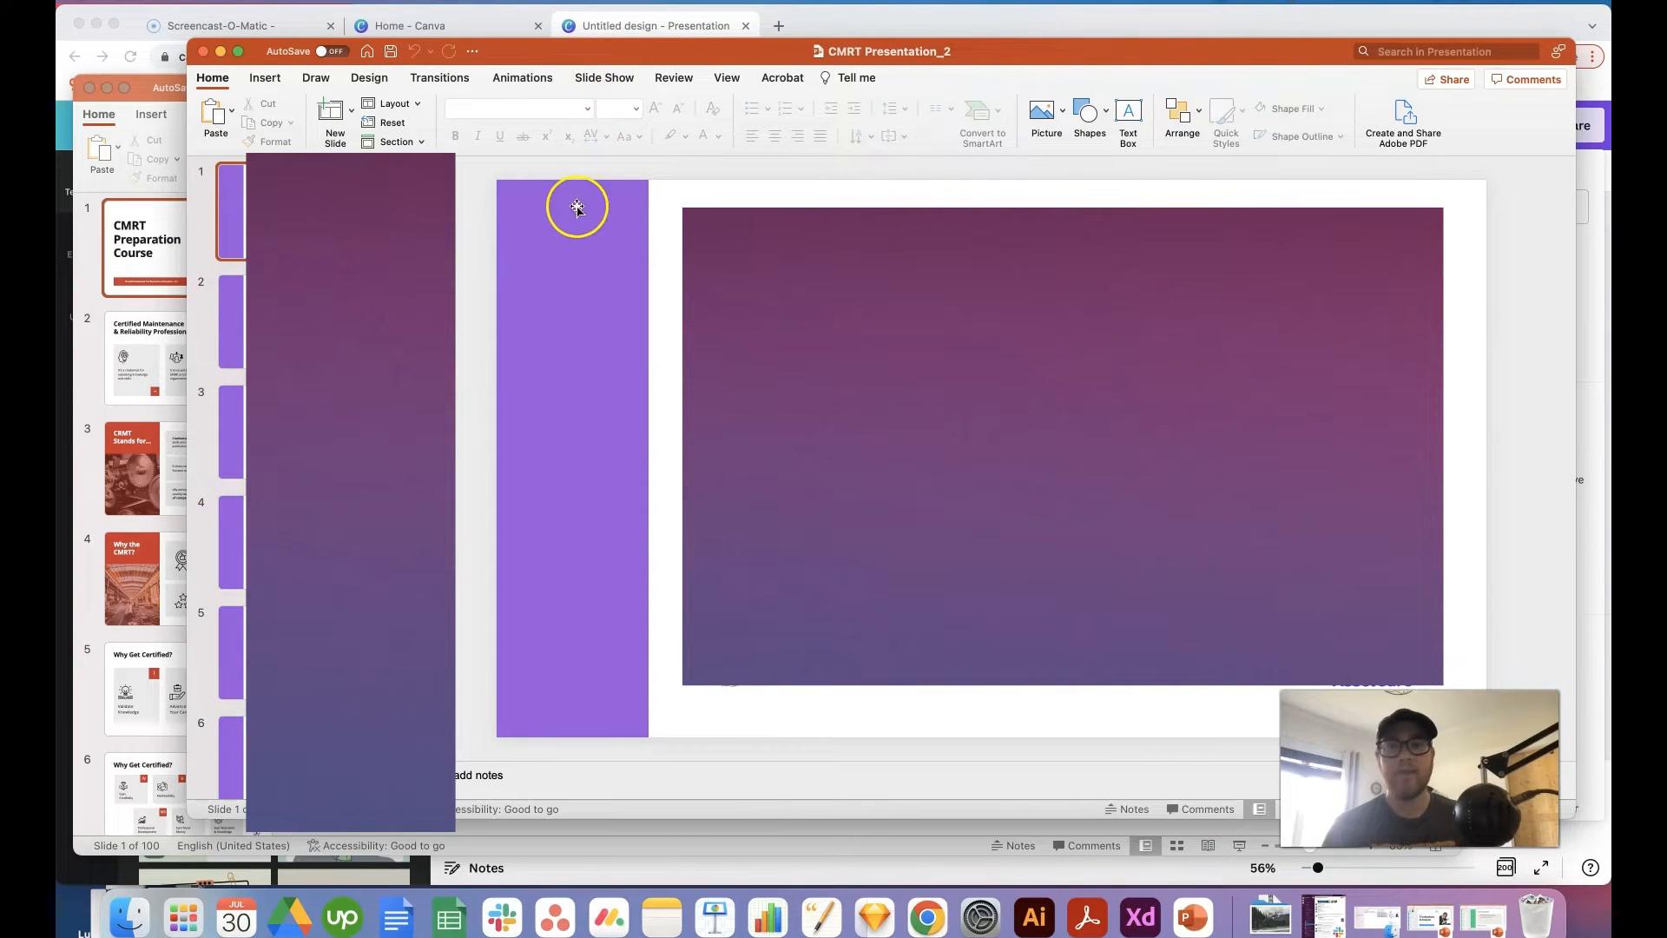
pyautogui.moveTo(543, 238)
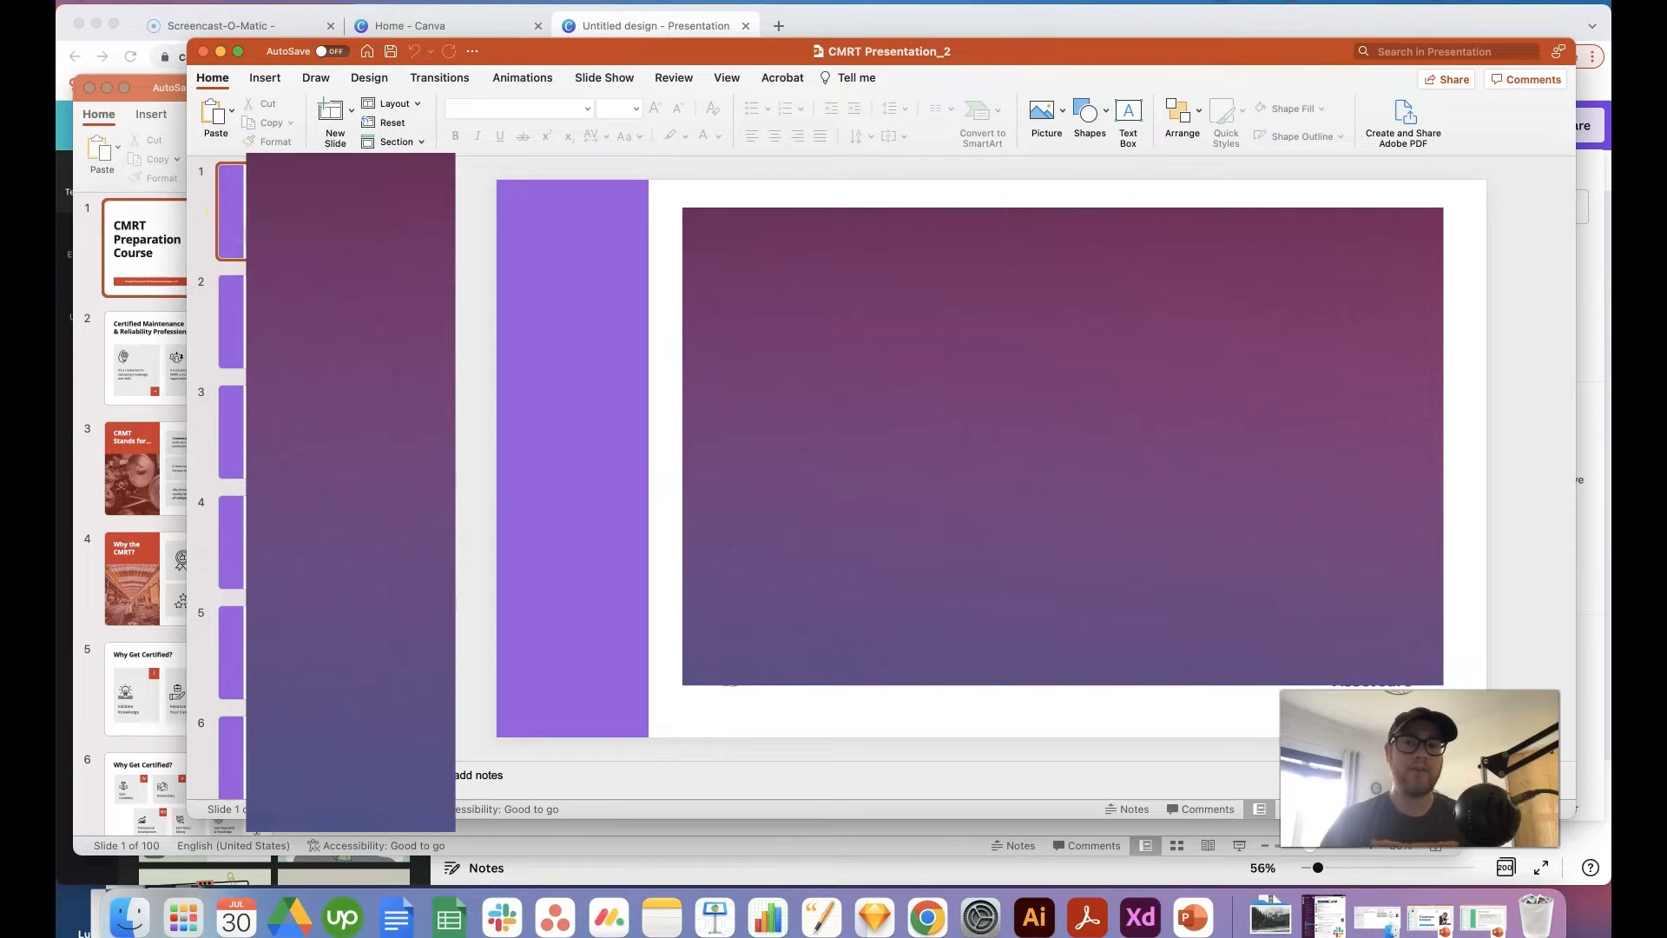
# Step: Scroll through the slide thumbnails of the 100-slide CMRT presentation
pyautogui.scroll(-3)
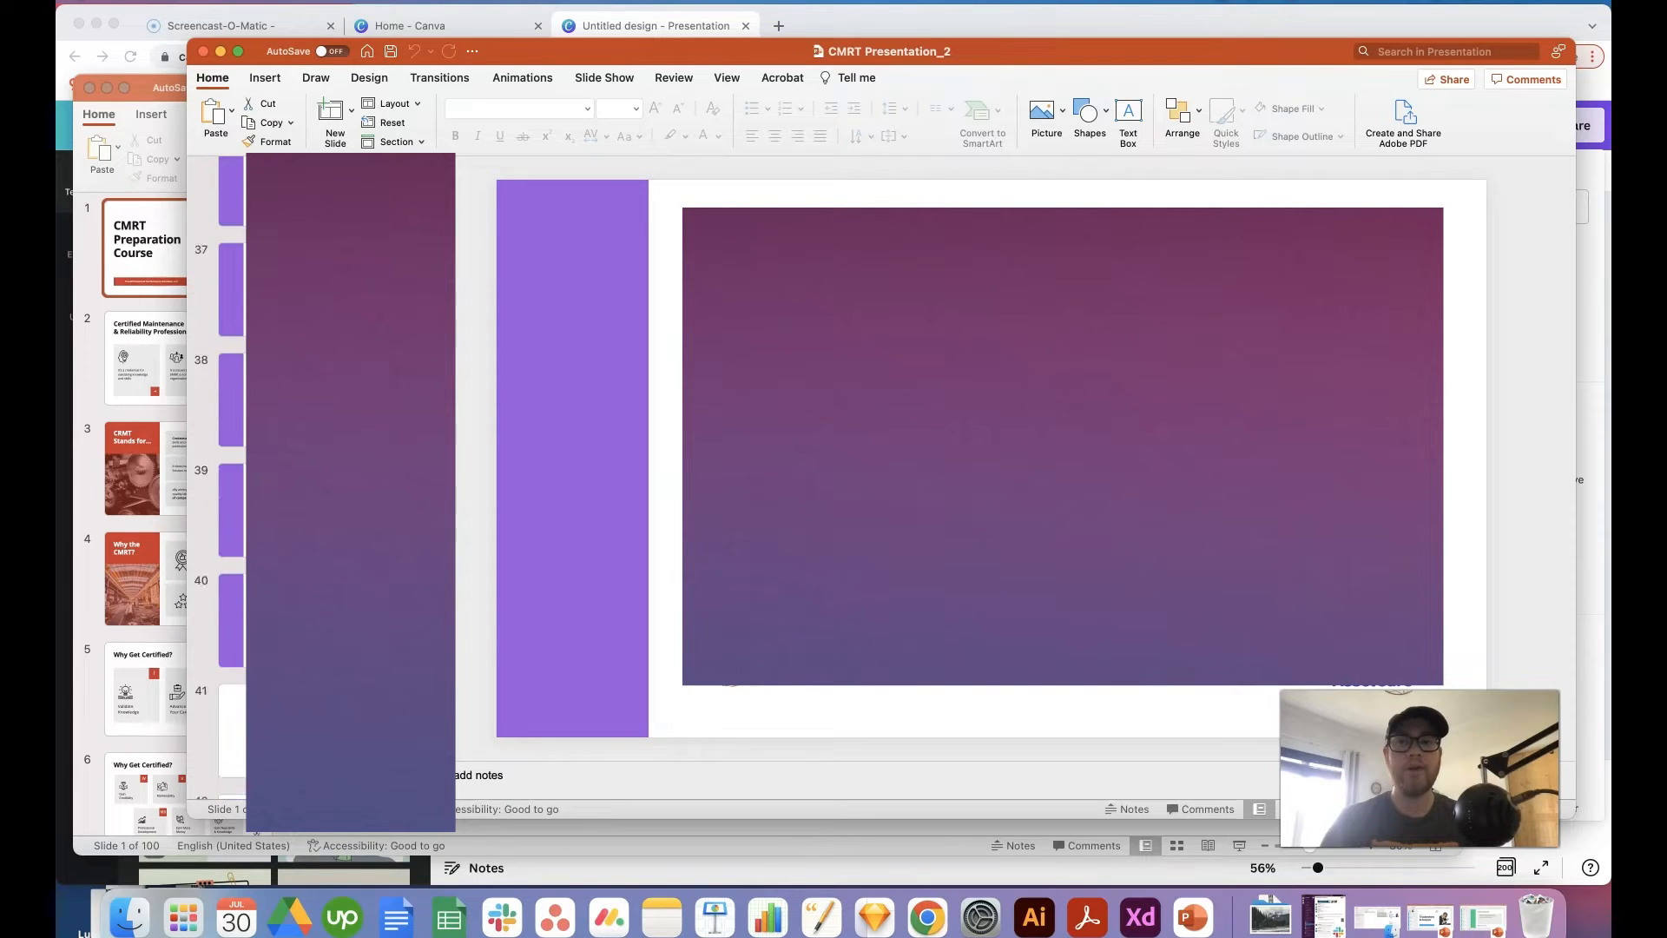
pyautogui.scroll(-3)
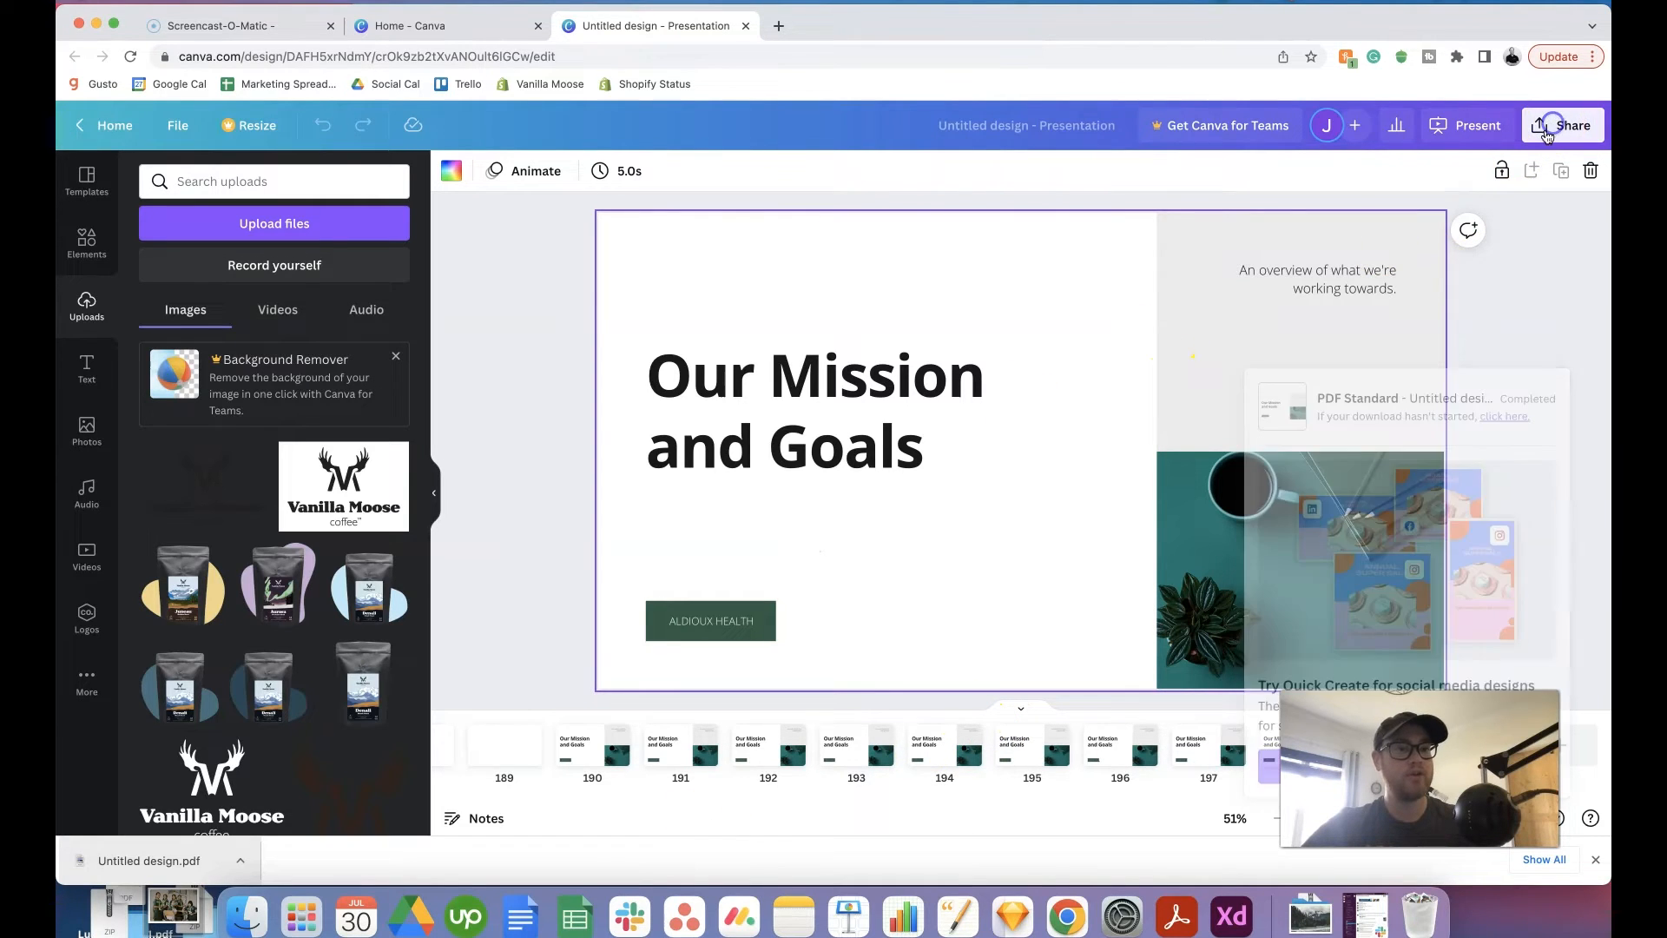
# Step: Select PDF 1.pdf and PDF 2.pdf on the Desktop and open both in Preview
pyautogui.click(1561, 125)
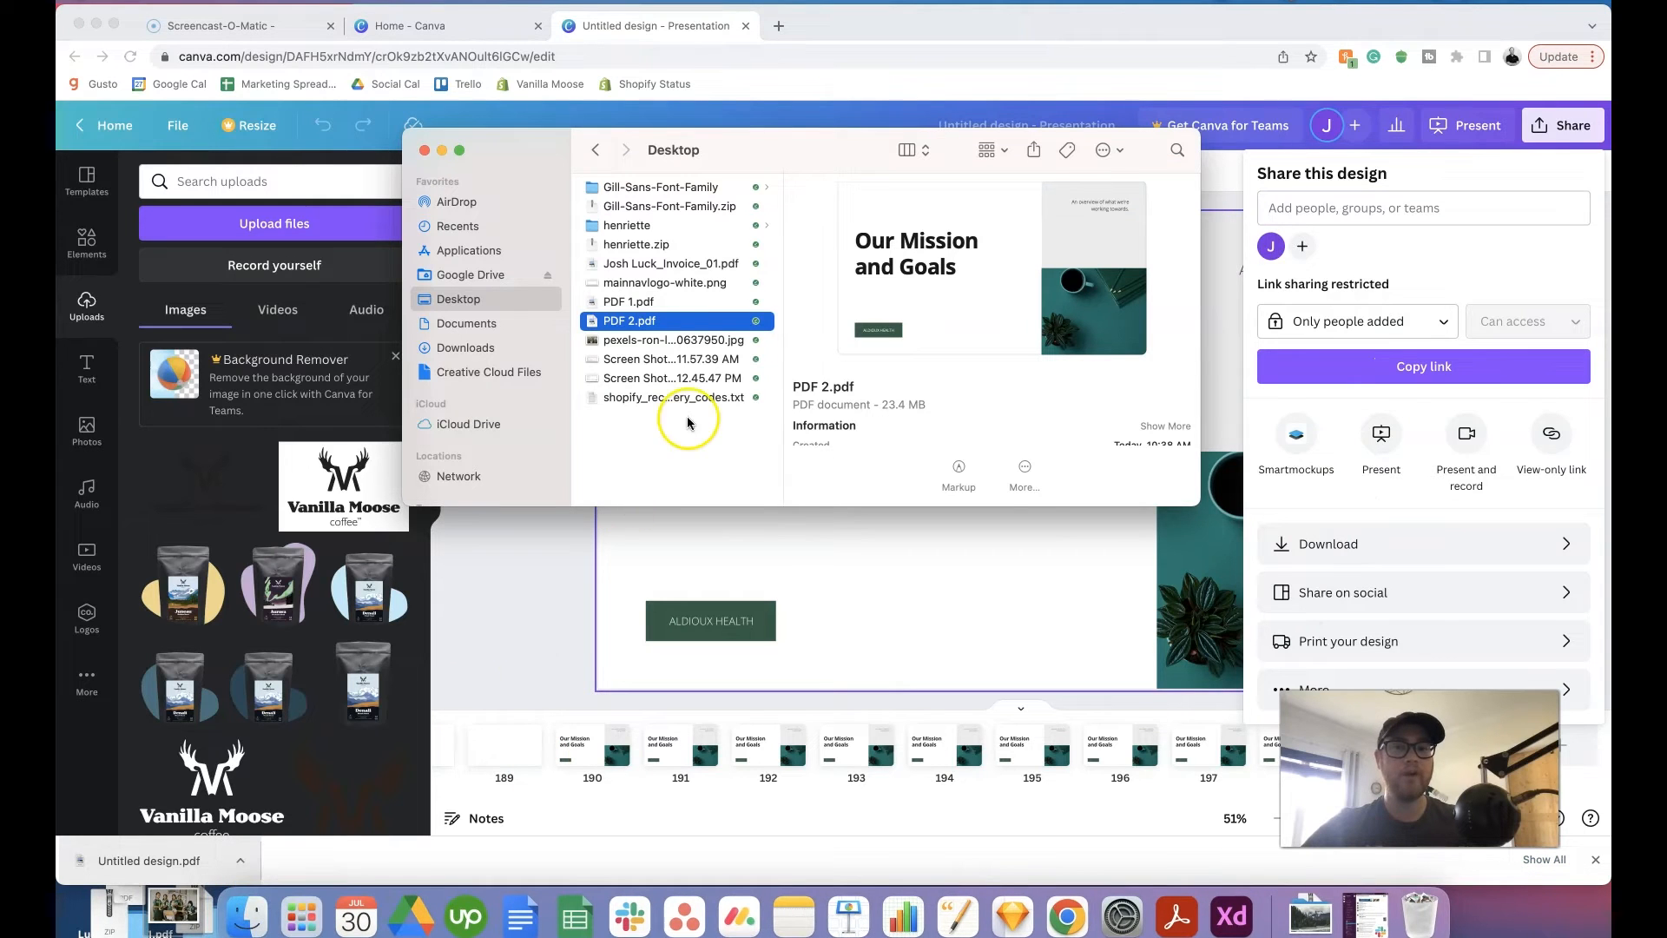
pyautogui.click(629, 302)
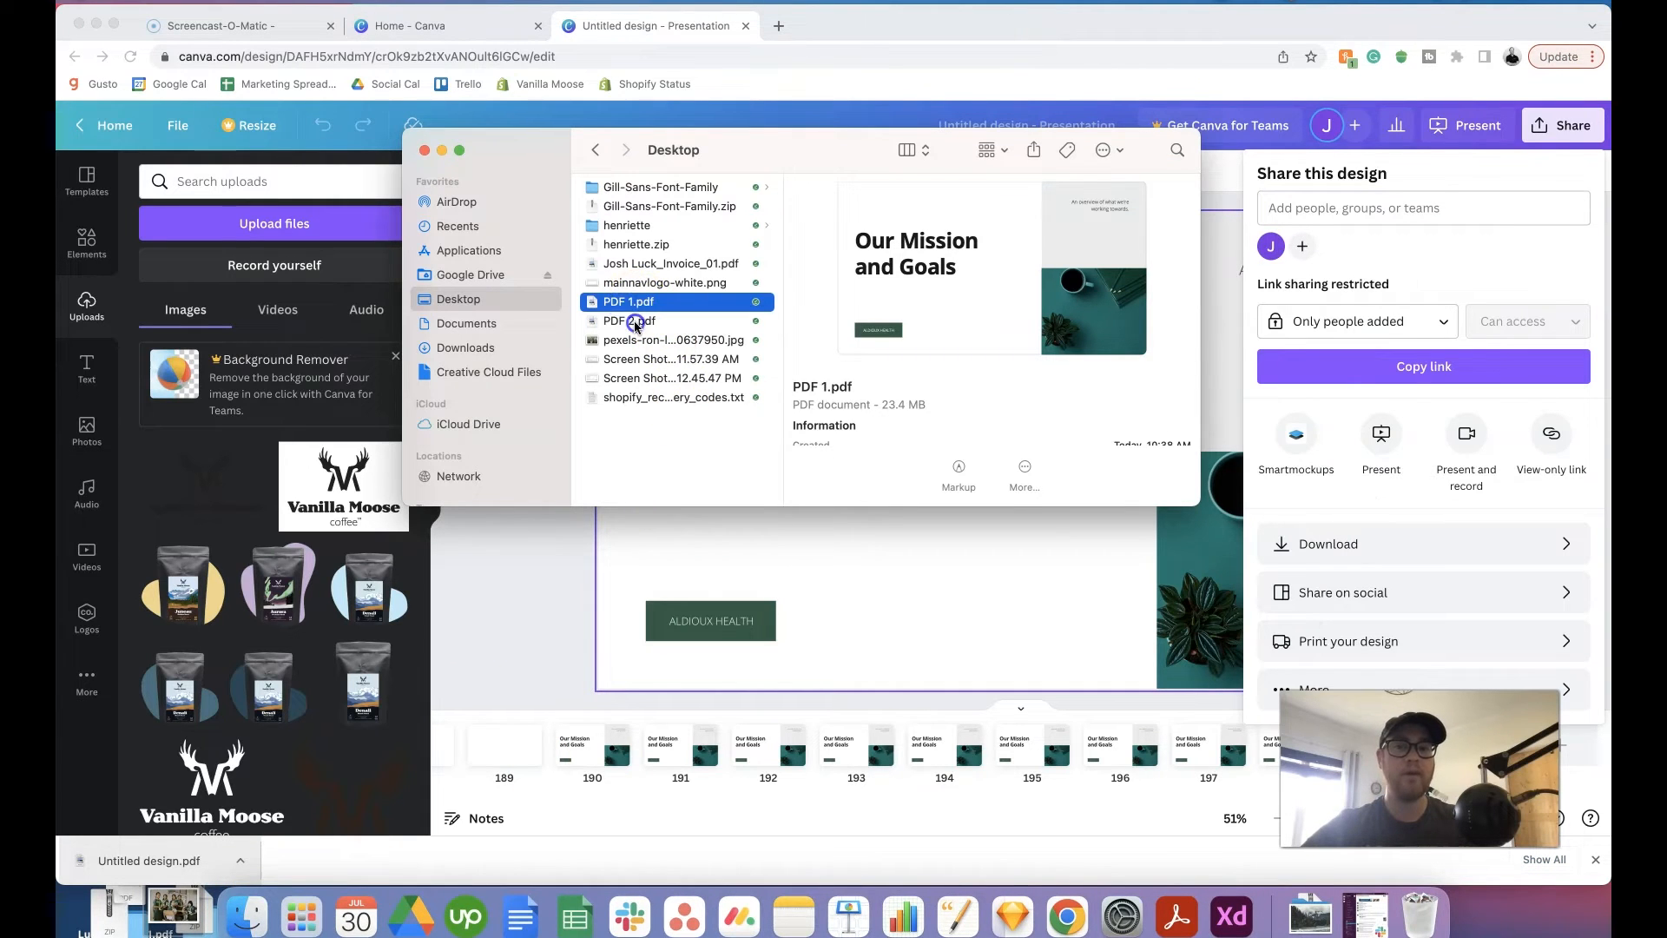
pyautogui.click(629, 320)
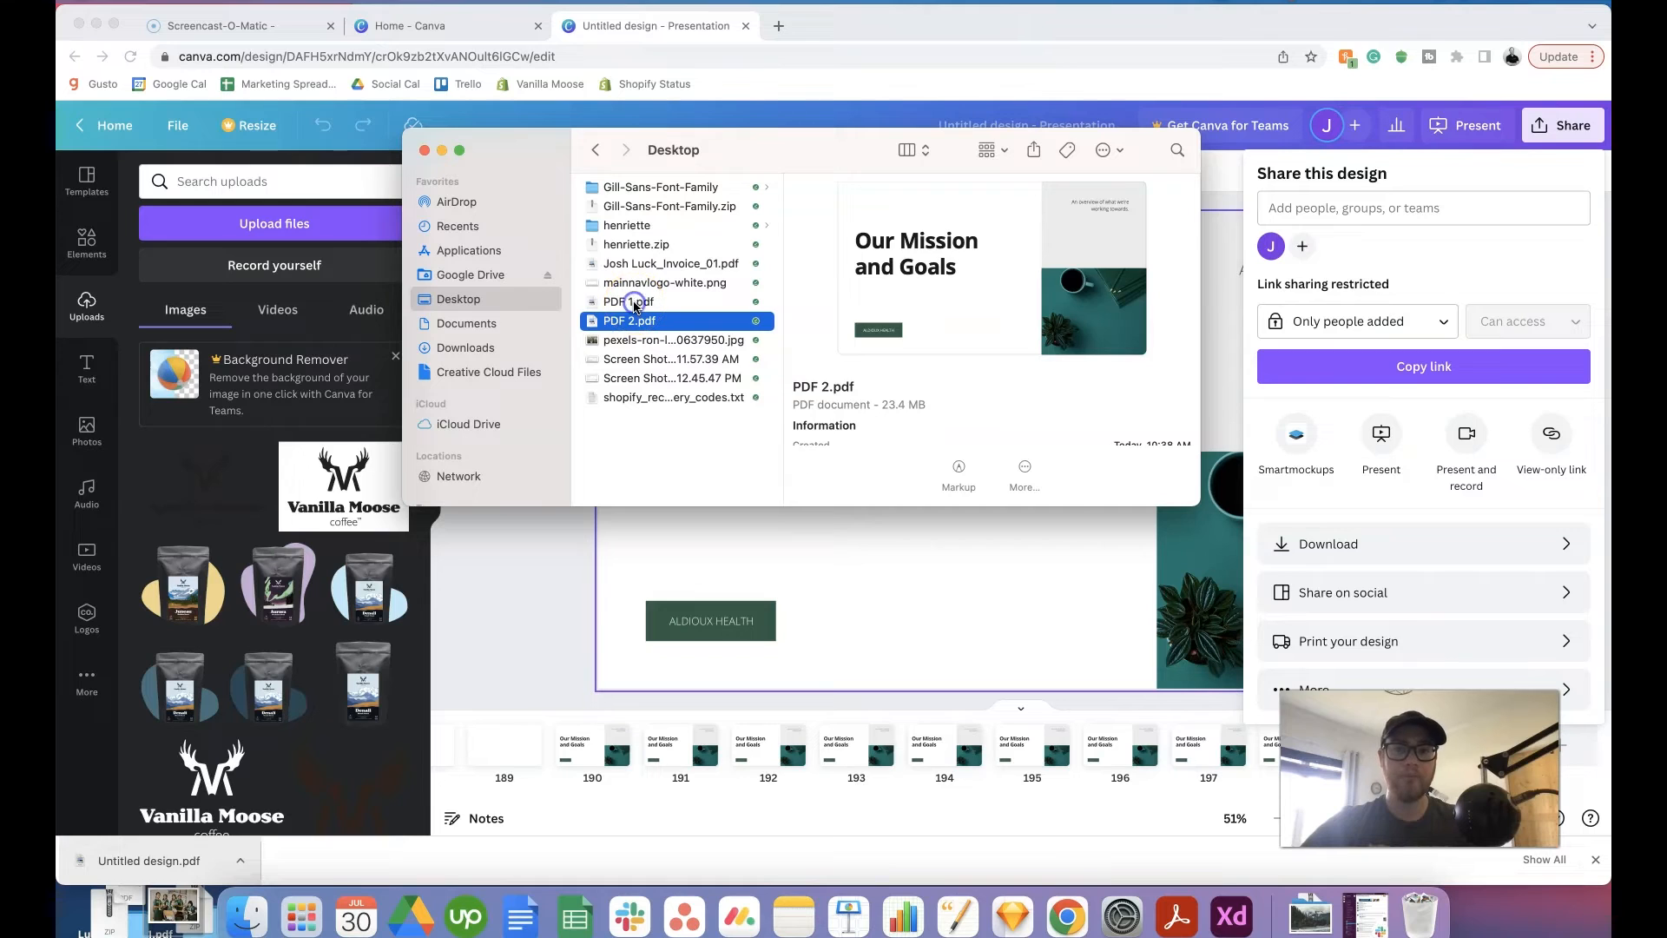
pyautogui.click(627, 302)
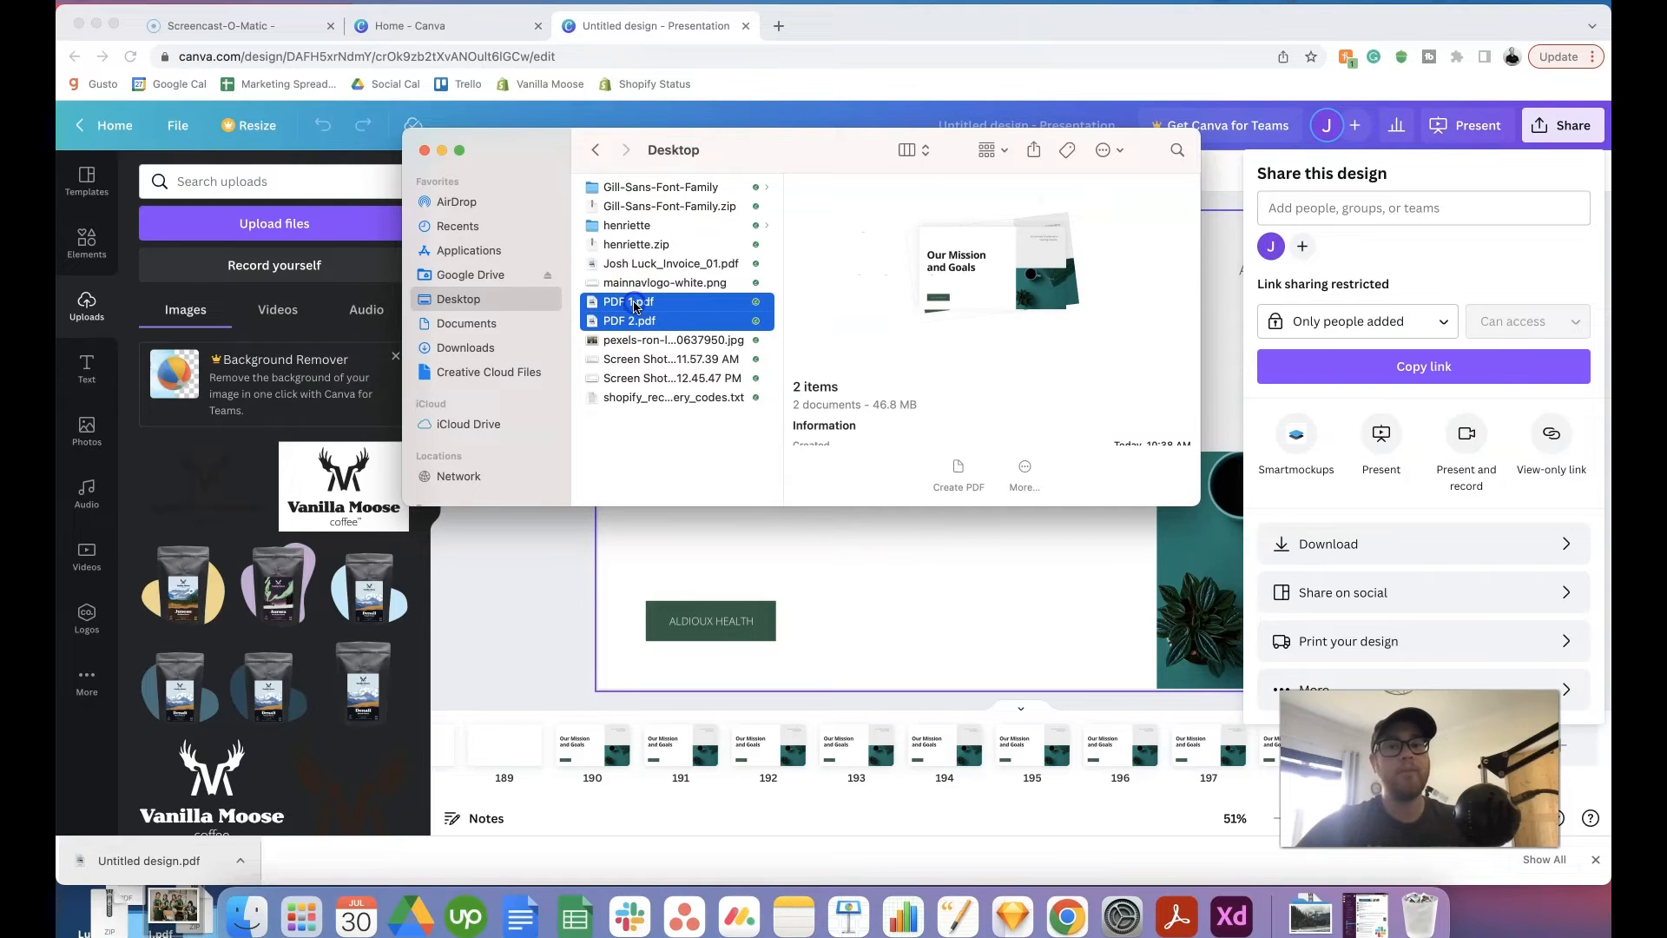
pyautogui.doubleClick(626, 309)
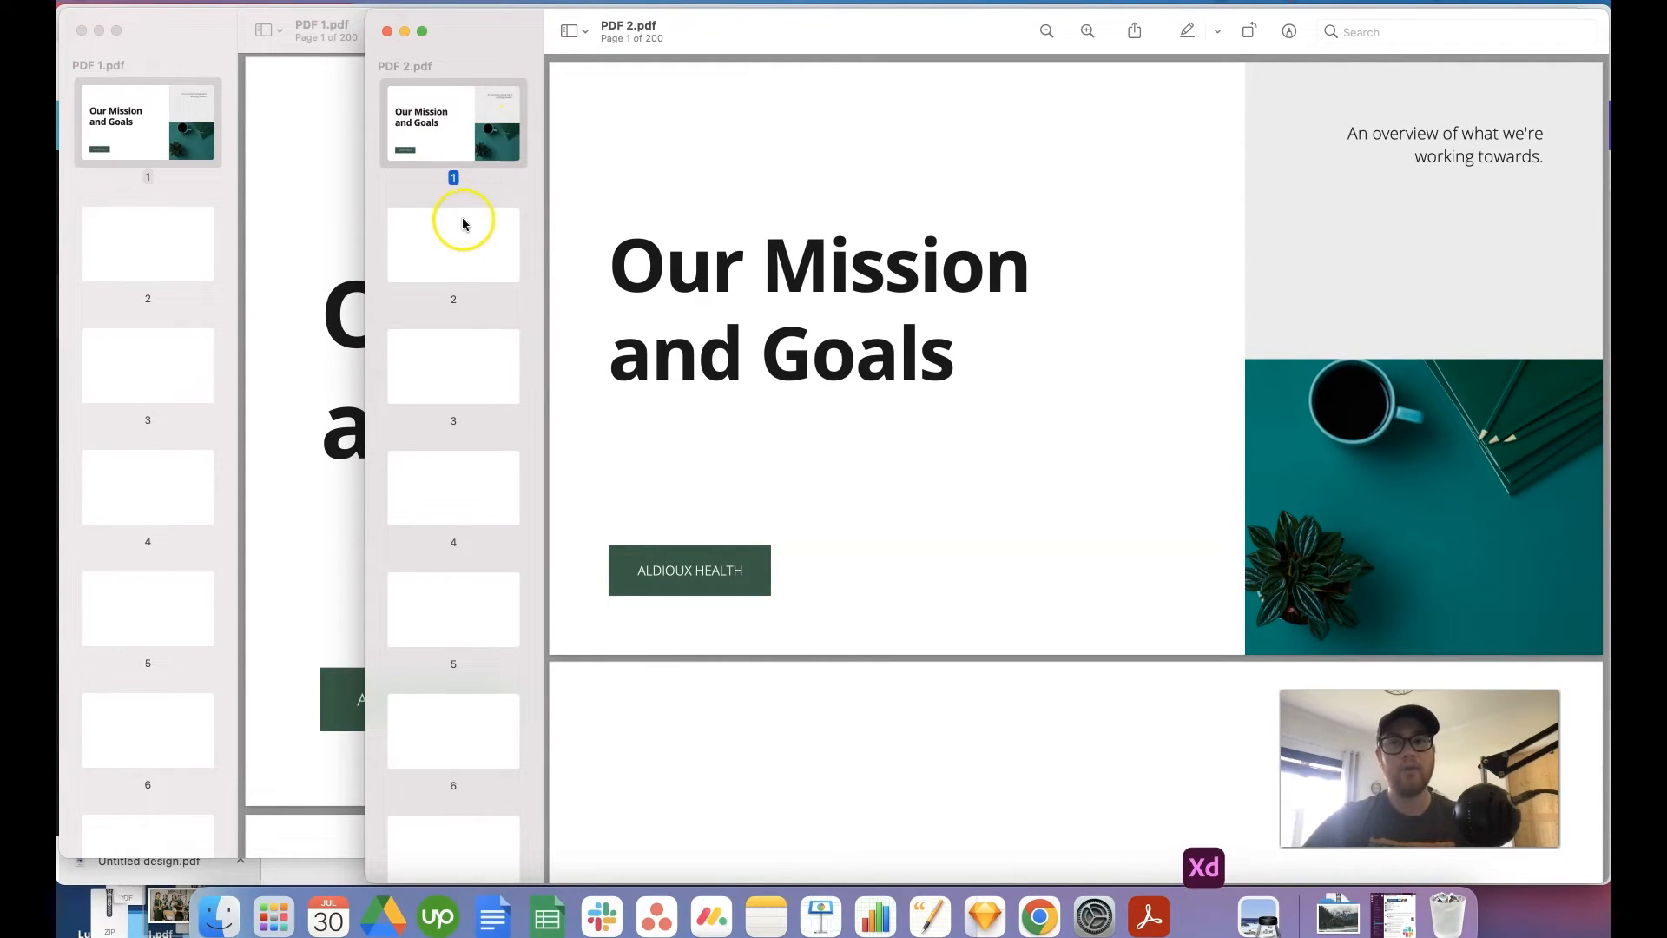
# Step: Drag all of PDF 2's page thumbnails after PDF 1's last page, making it 400 pages
pyautogui.click(387, 31)
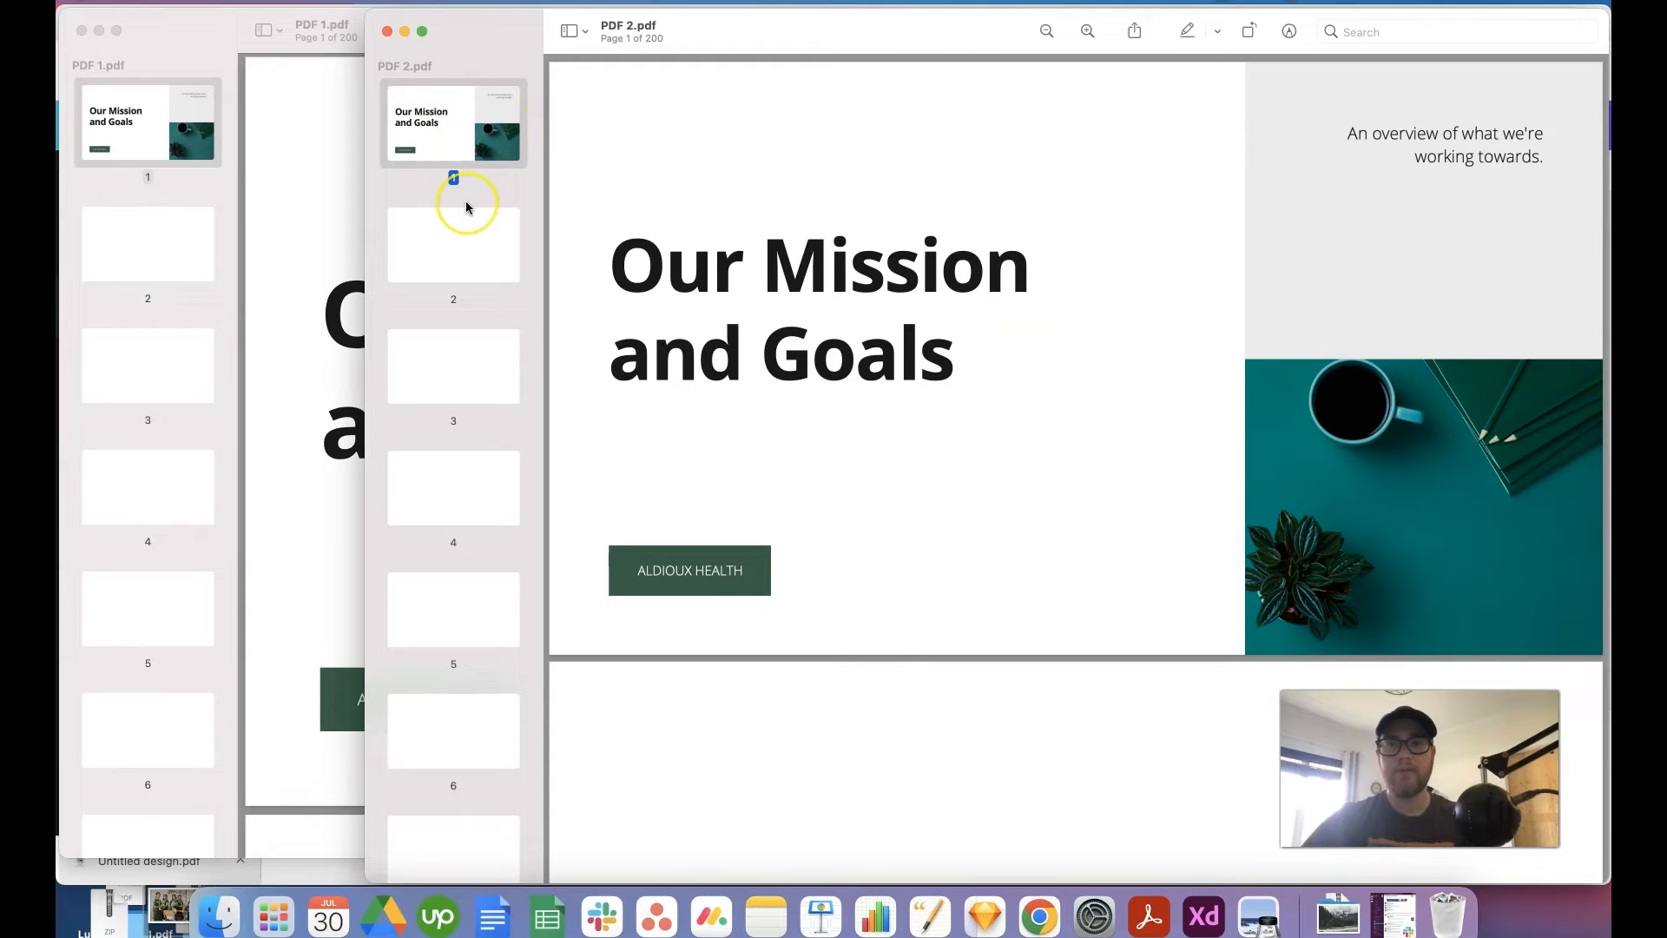
pyautogui.scroll(-3)
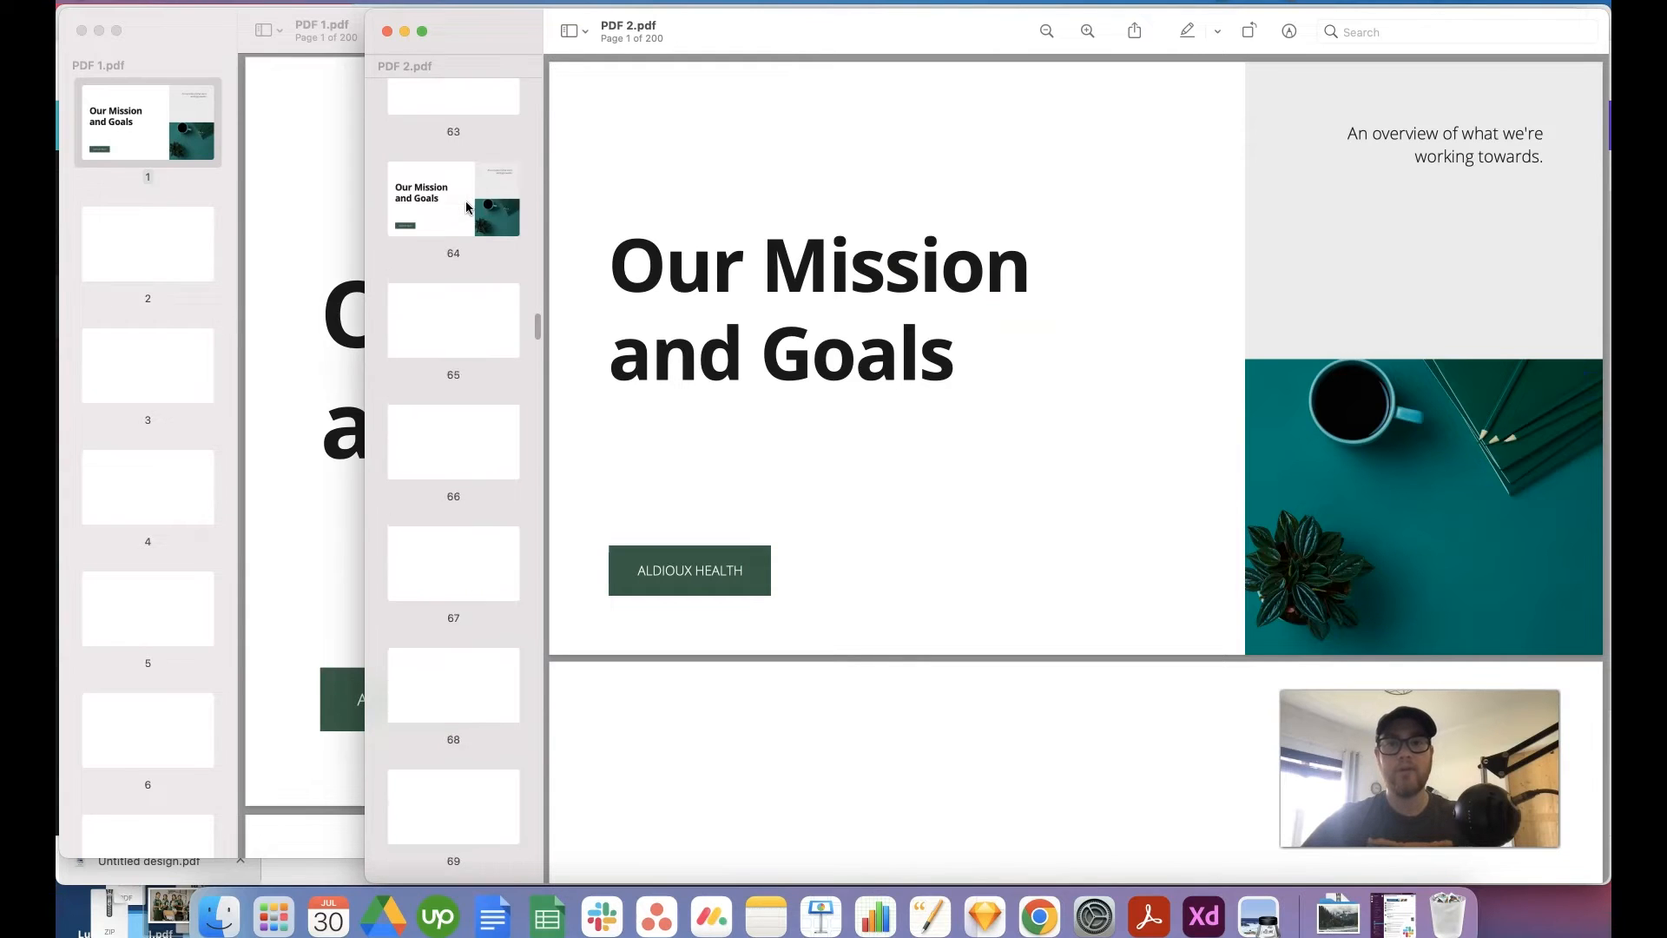
pyautogui.scroll(-3)
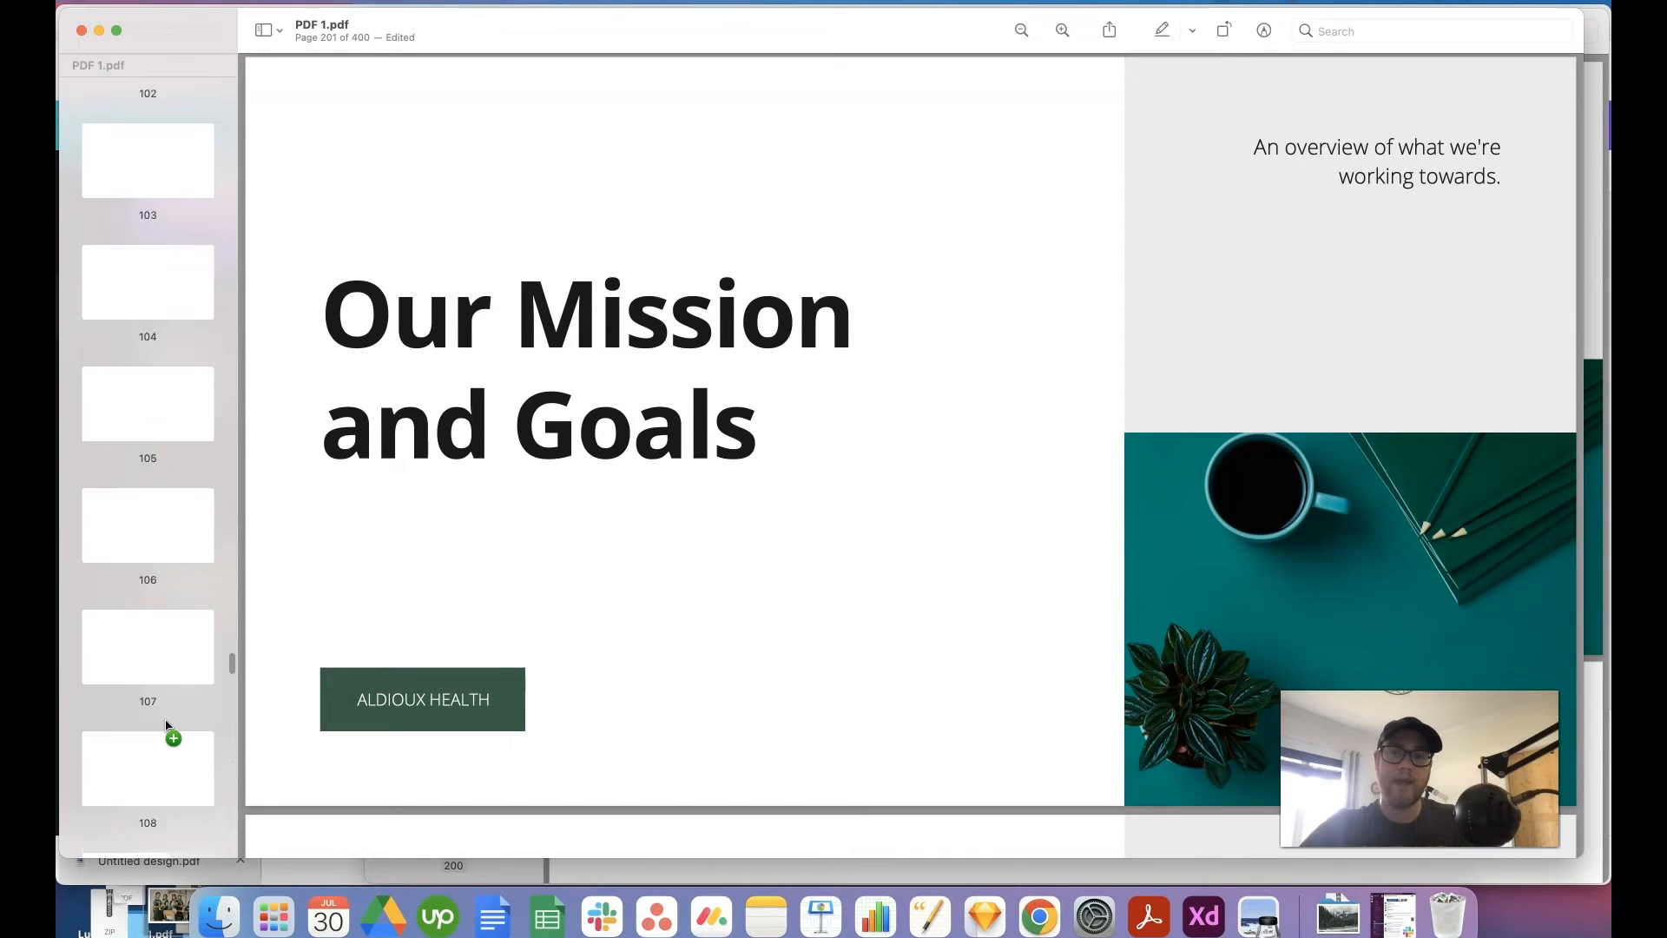
# Step: Scroll PDF 1's thumbnails to confirm the appended pages, then reach the File menu
pyautogui.scroll(-3)
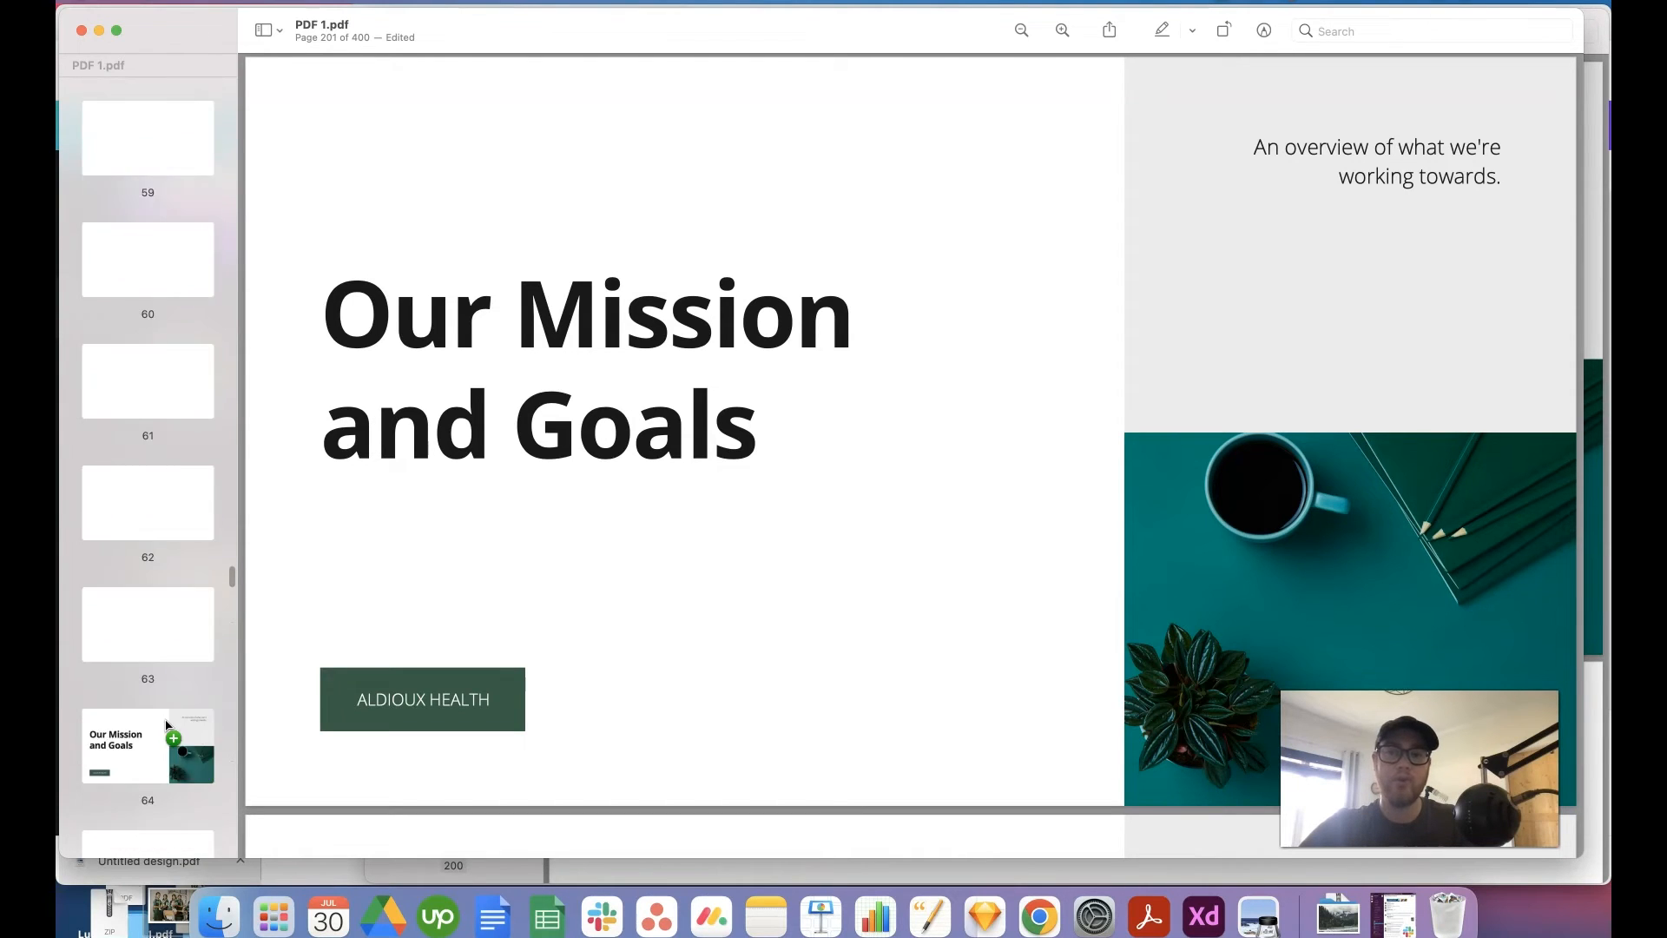
pyautogui.scroll(-3)
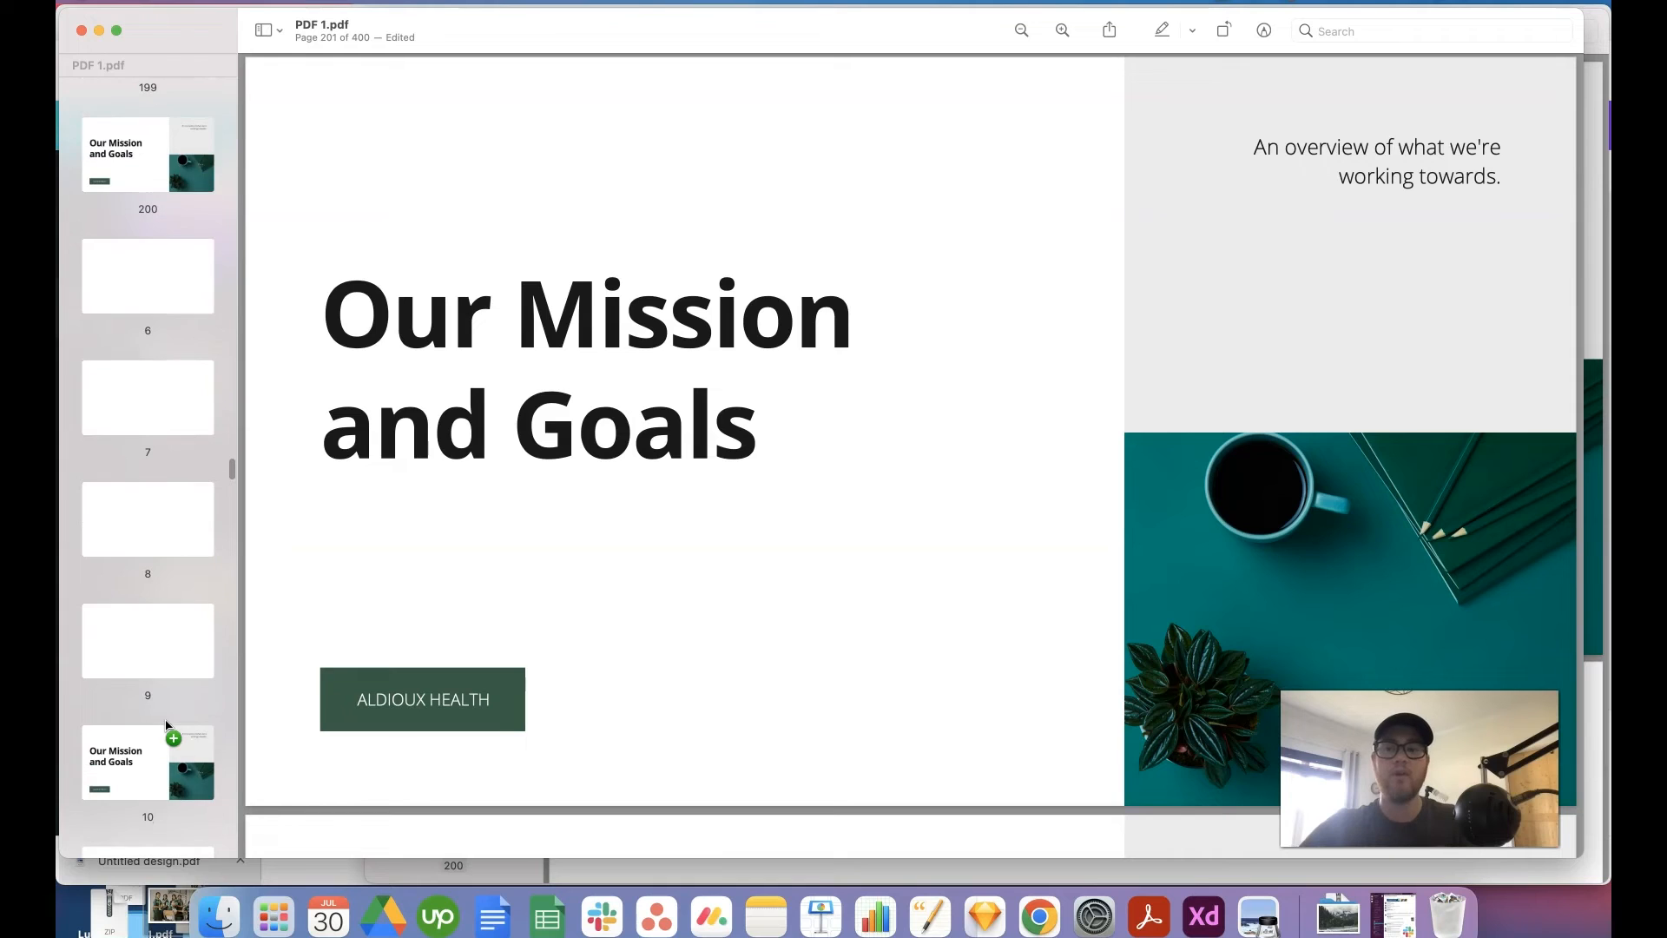
pyautogui.scroll(-3)
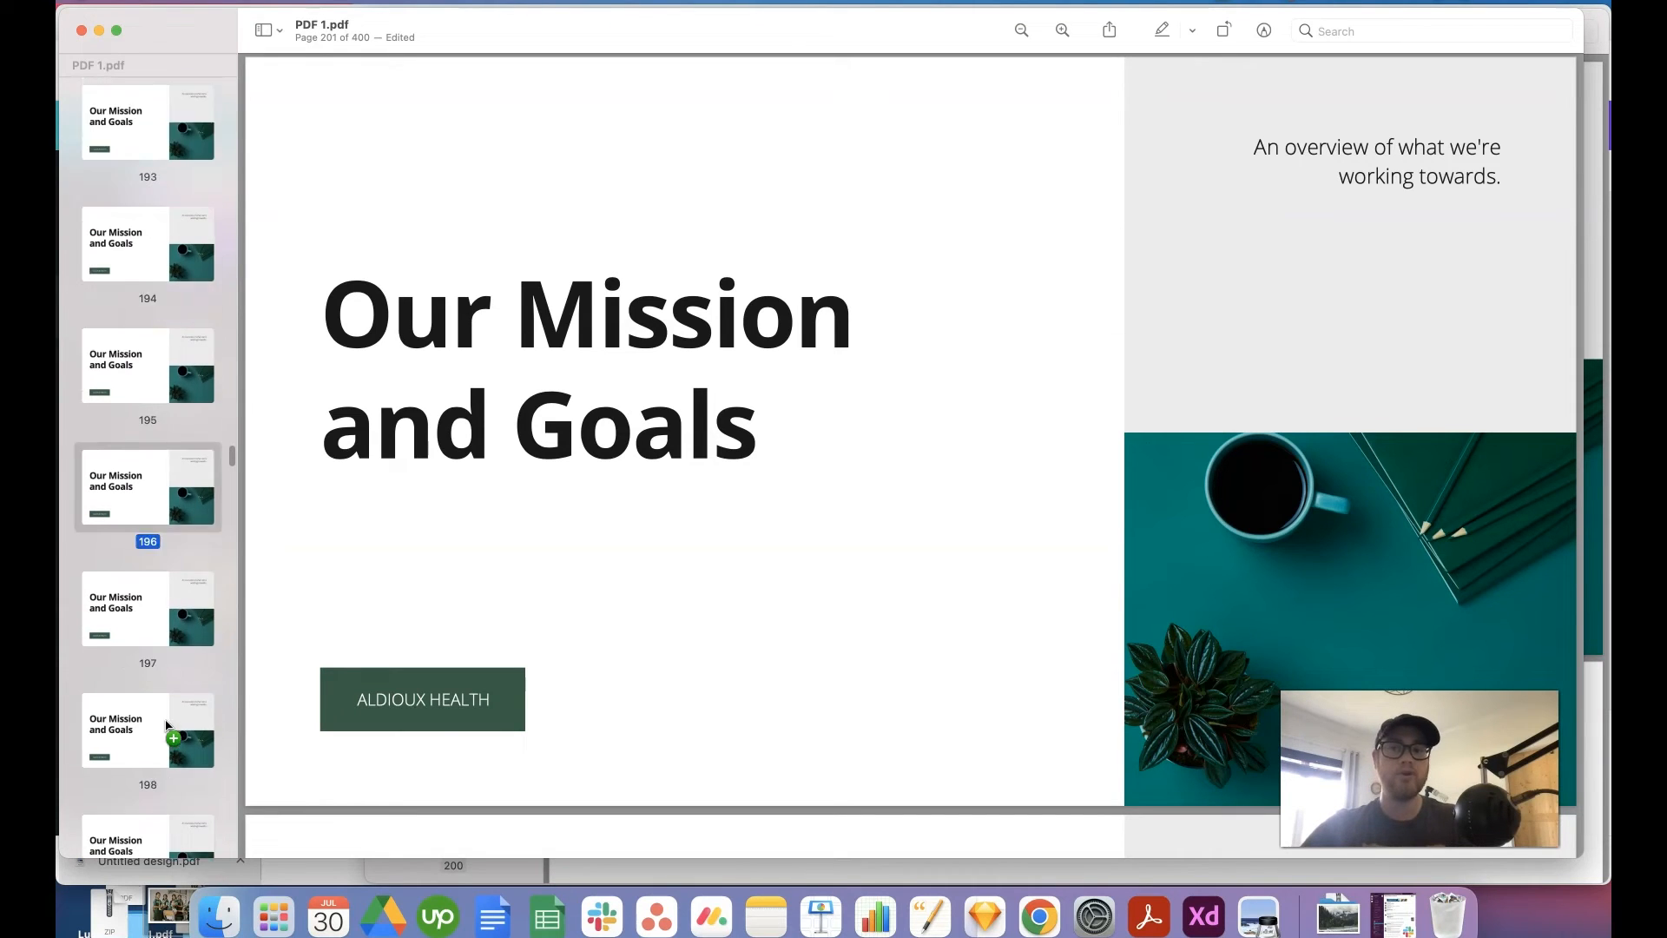
pyautogui.scroll(-3)
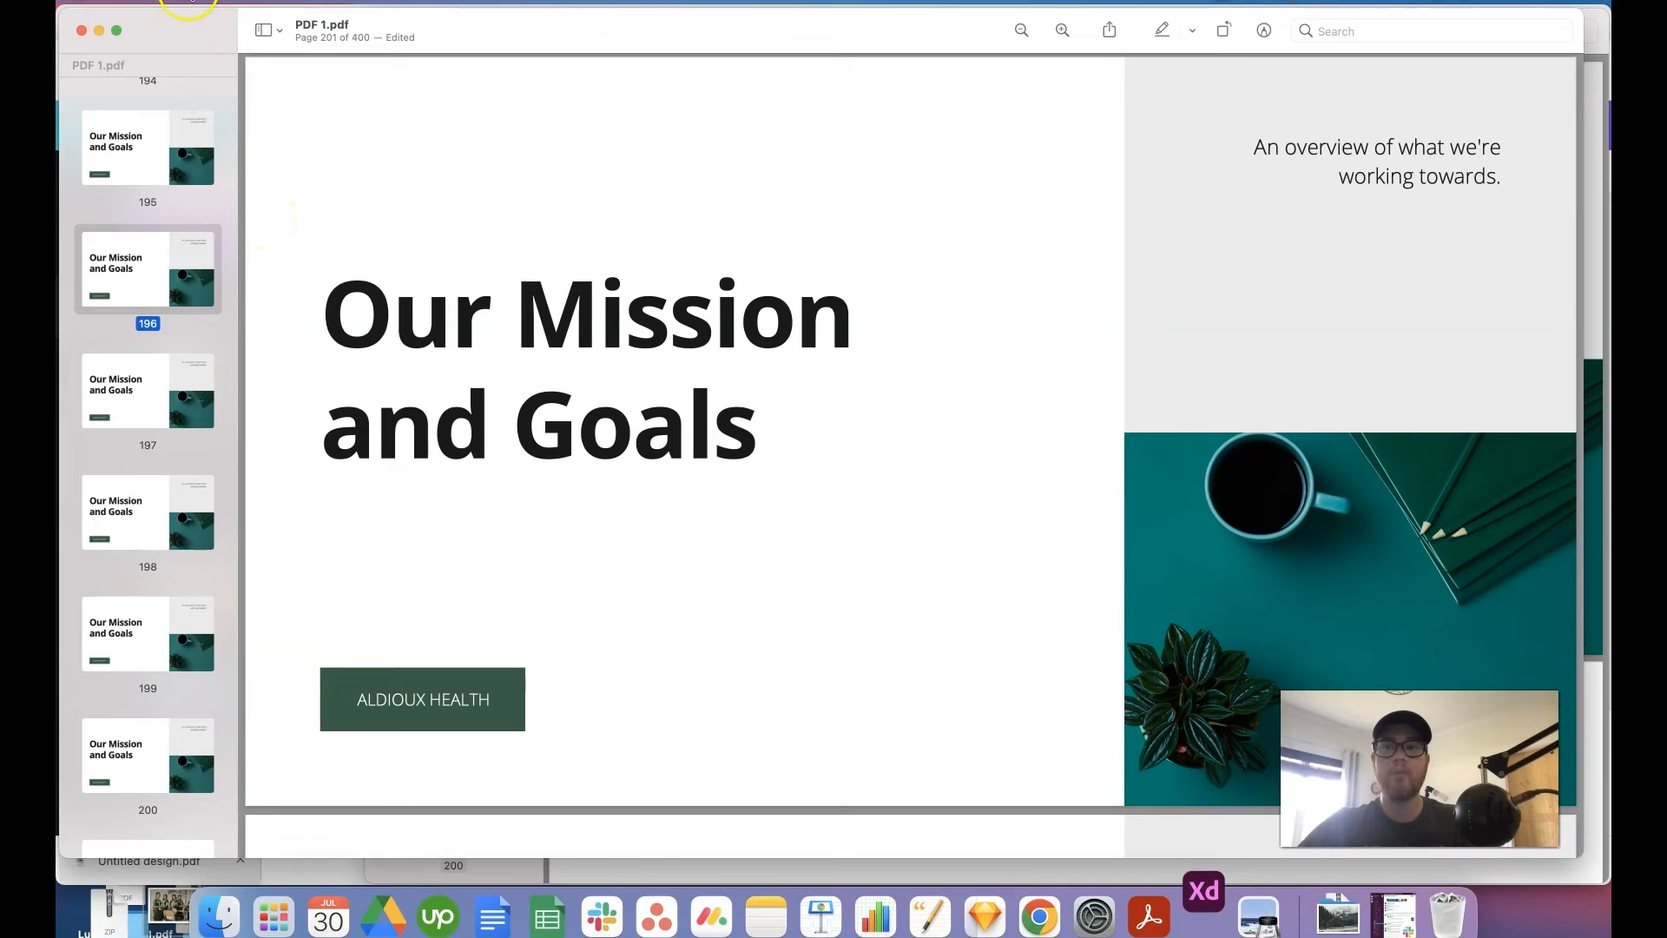
pyautogui.click(191, 7)
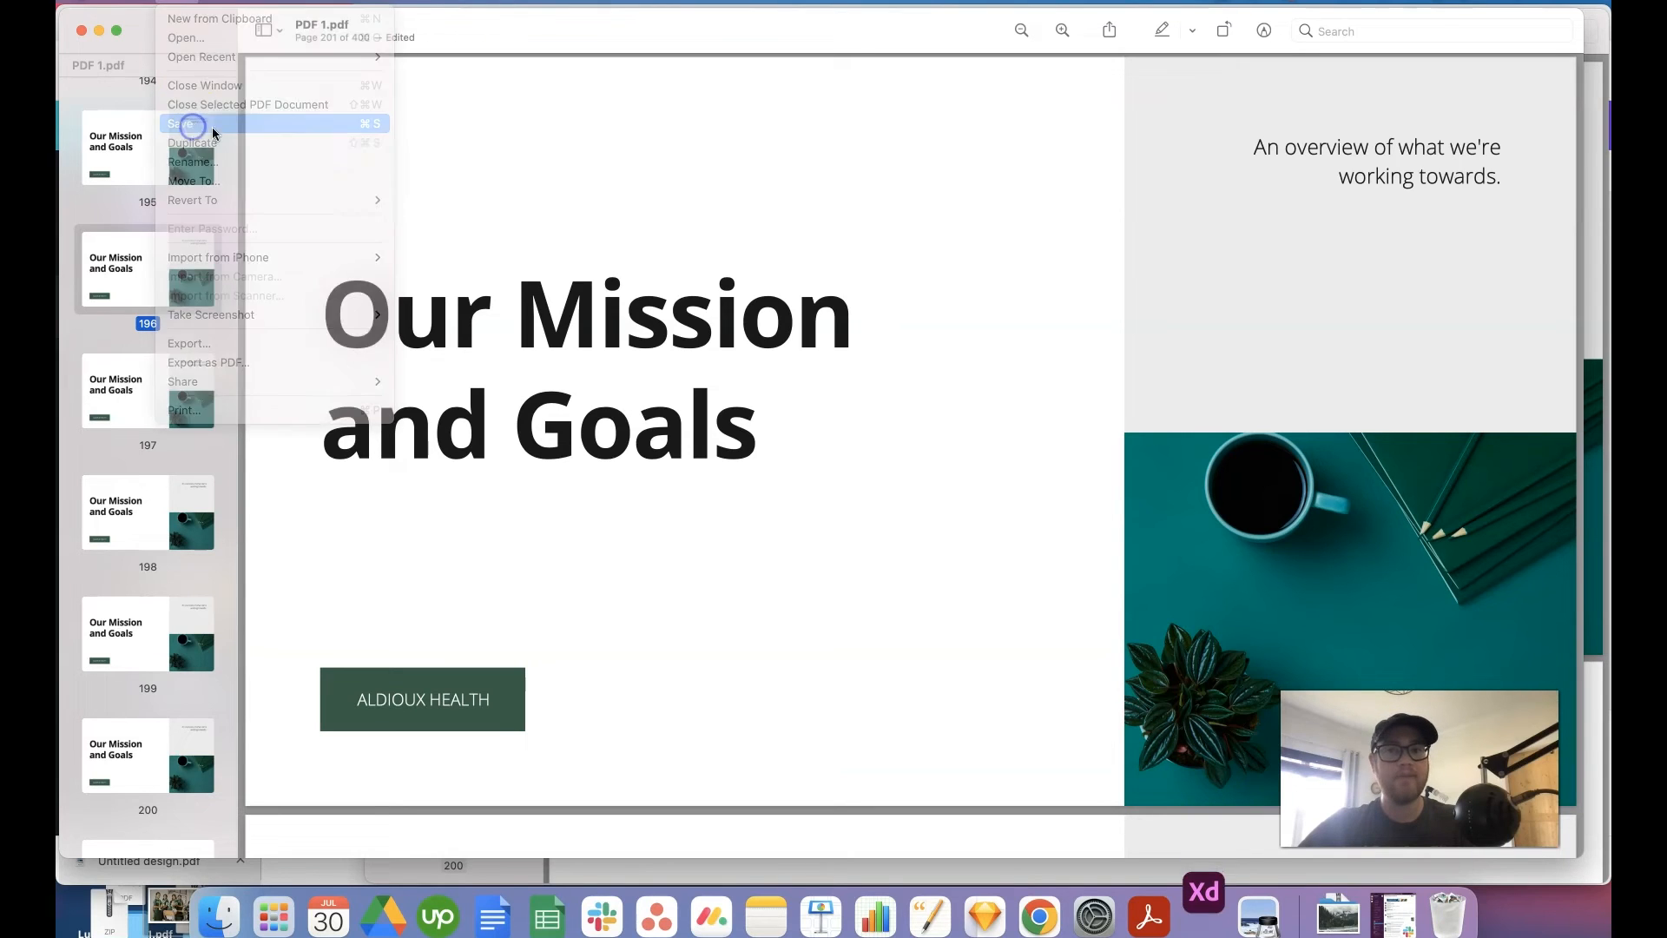
# Step: Save the merged 400-page PDF 1.pdf
pyautogui.click(191, 123)
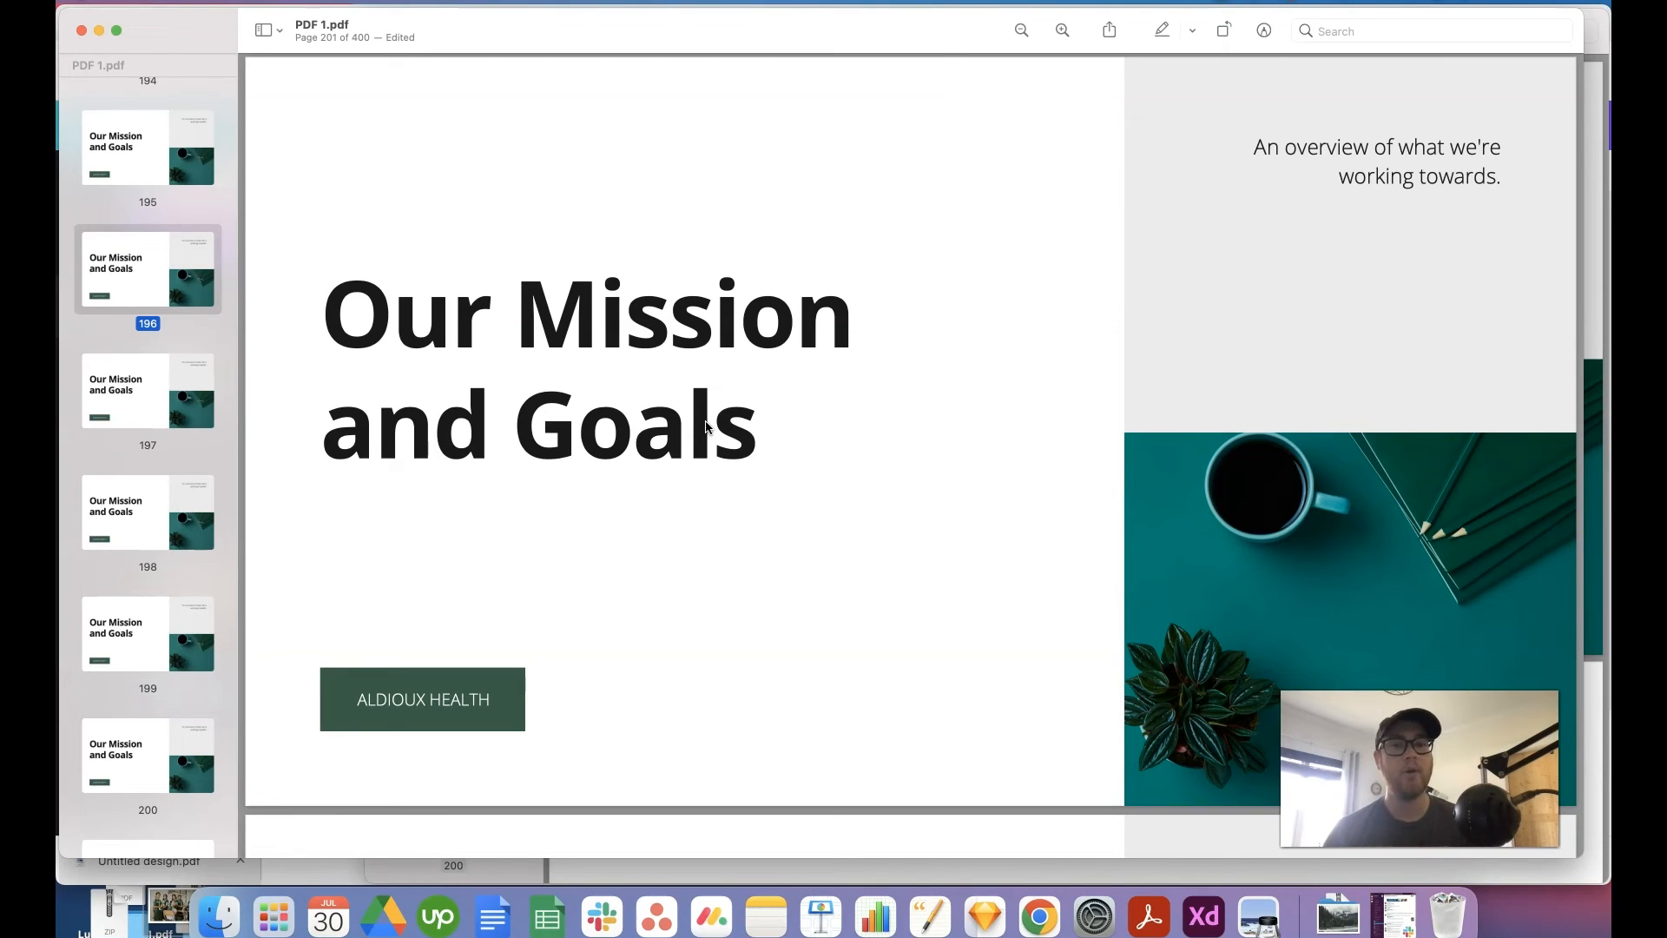
pyautogui.moveTo(541, 196)
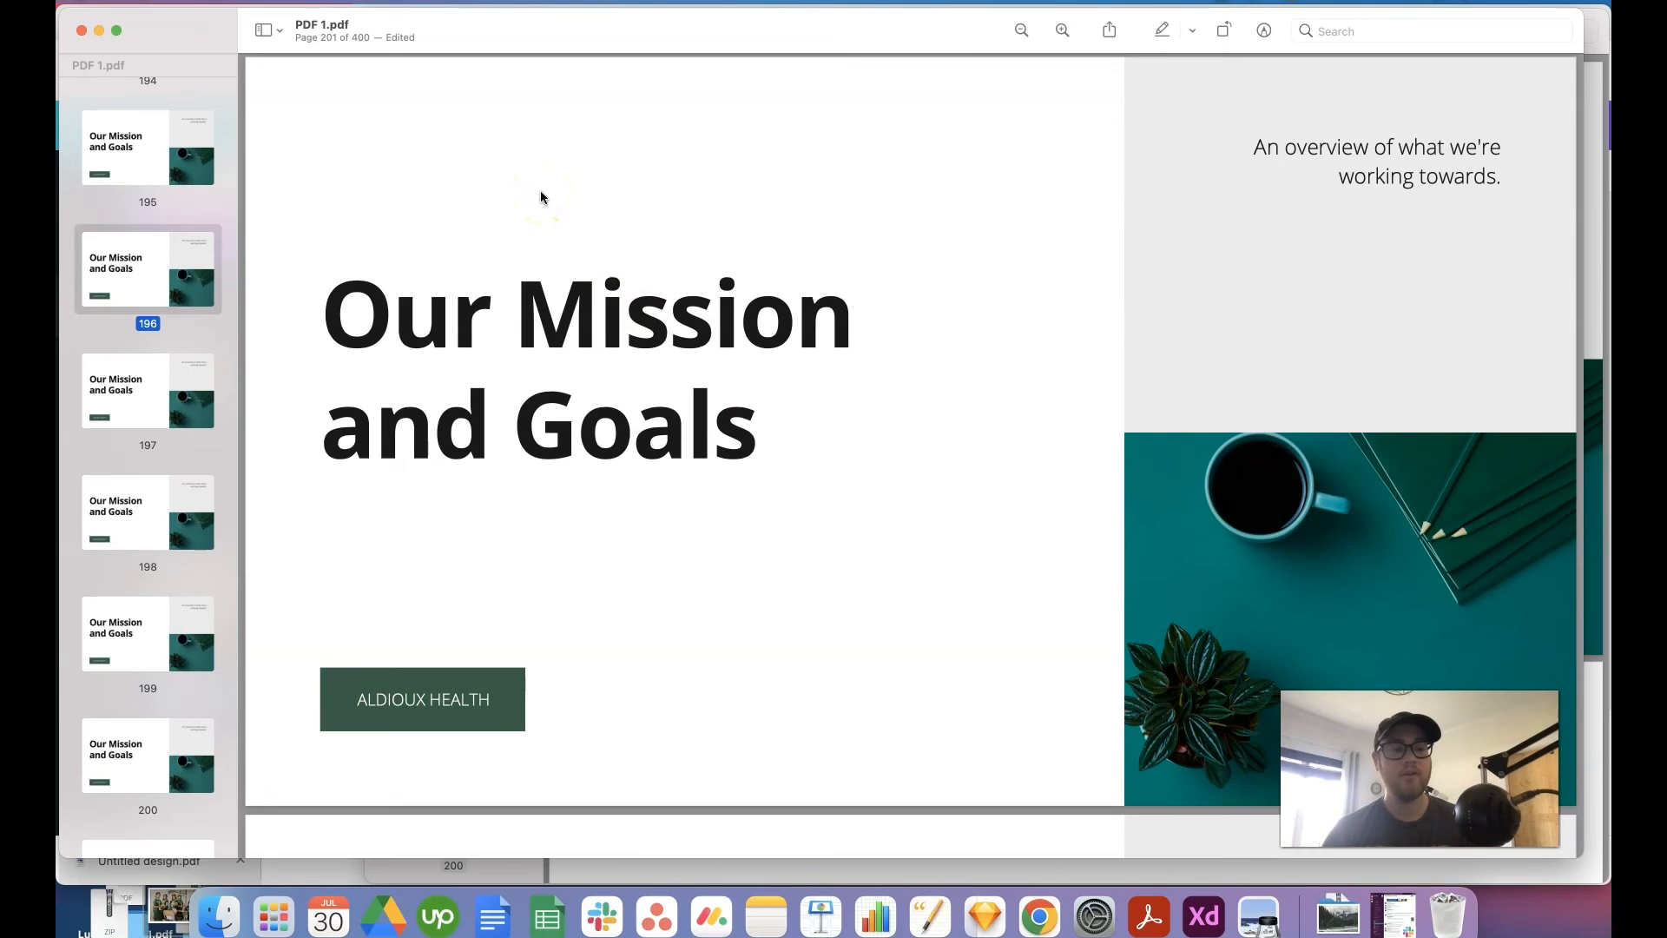